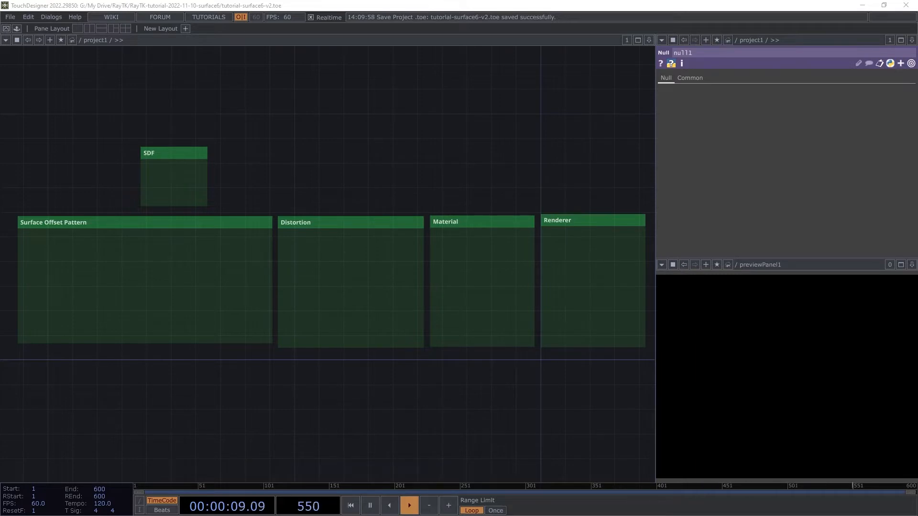
# - Create raymarchRender3D from the RayTK palette and set its resolution to 1400 x 1100
pyautogui.click(349, 505)
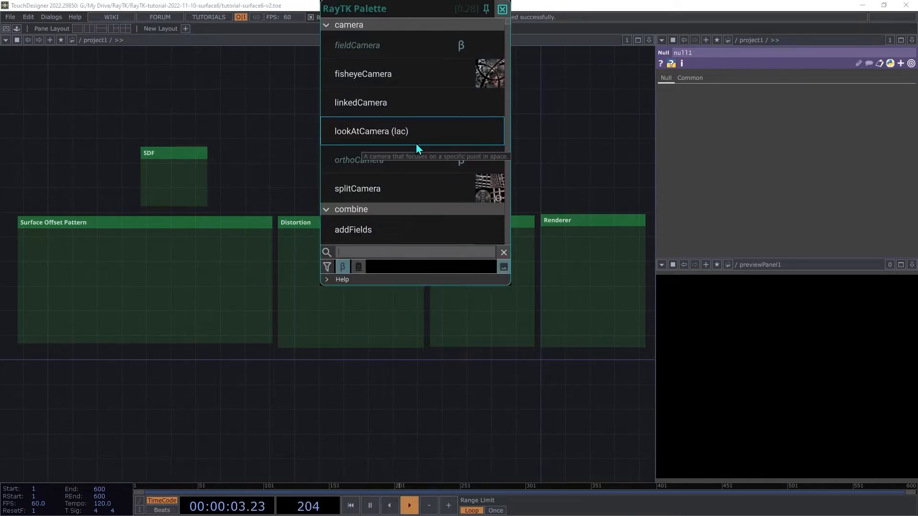
pyautogui.write('ral')
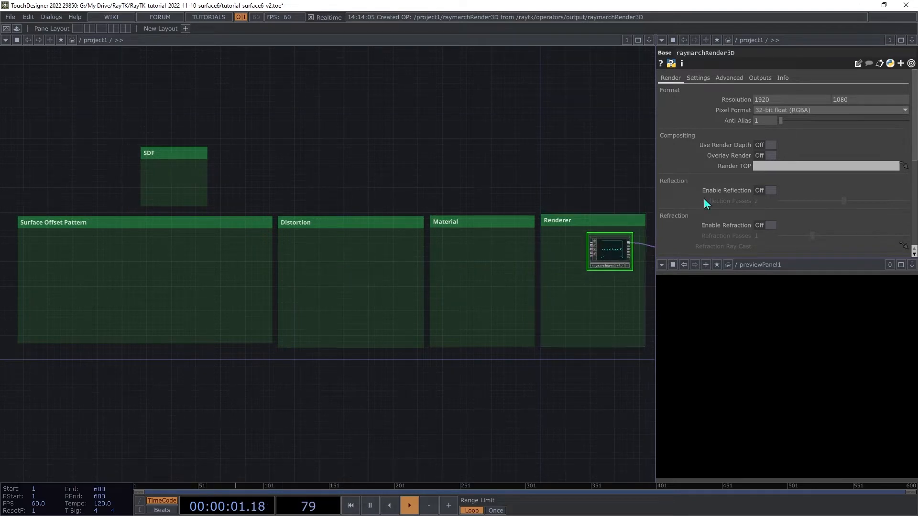
pyautogui.click(791, 99)
pyautogui.write('1400')
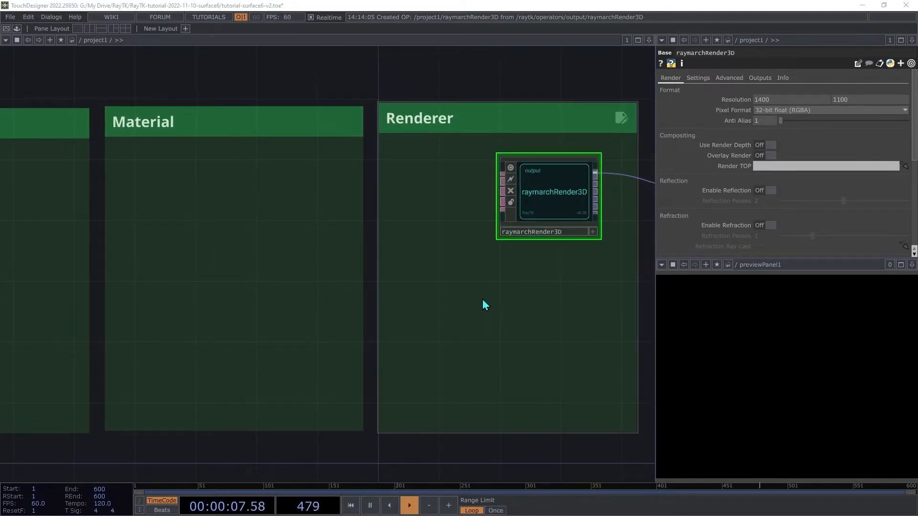
# - Attach a lookAtCamera to raymarchRender3D via its quick actions and reselect the renderer
pyautogui.rightClick(485, 304)
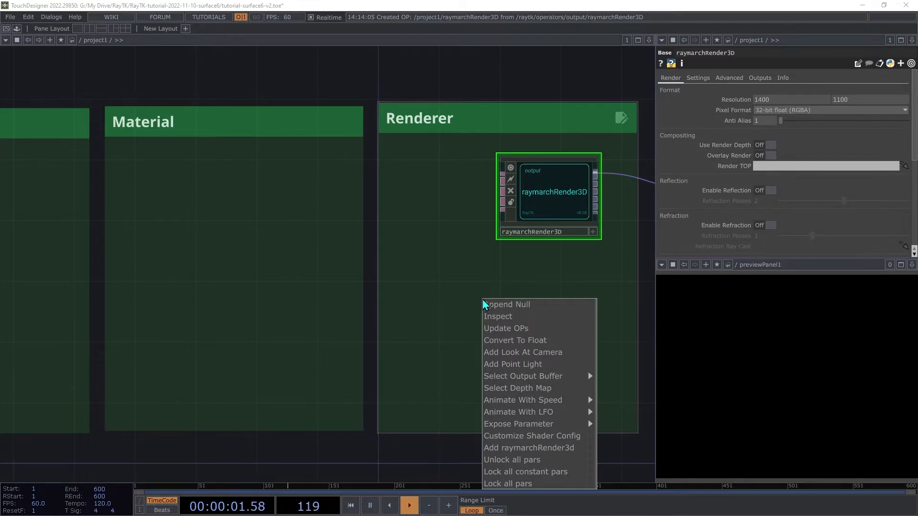
pyautogui.moveTo(504, 328)
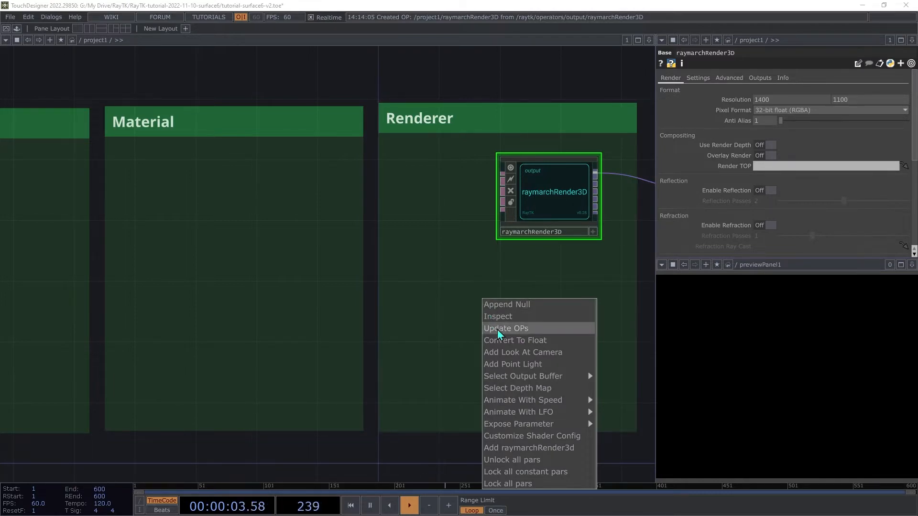
pyautogui.click(522, 352)
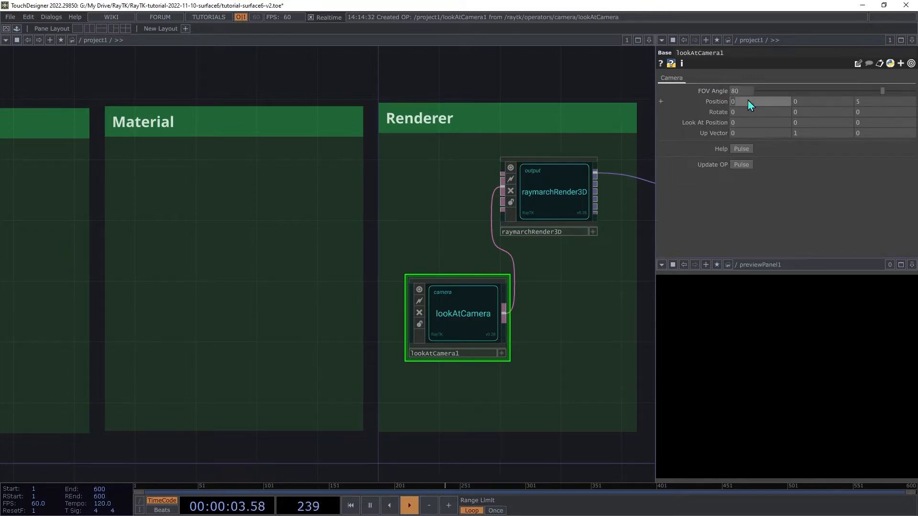
pyautogui.moveTo(554, 196)
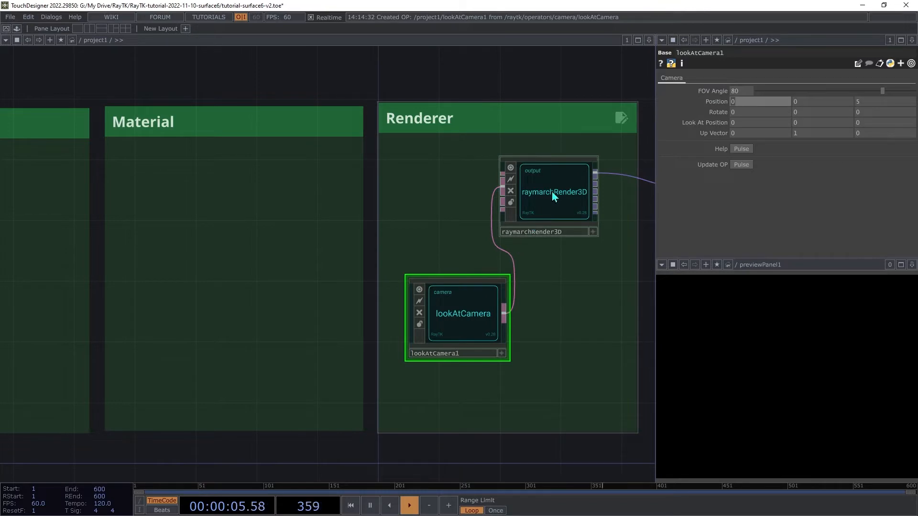
pyautogui.click(569, 192)
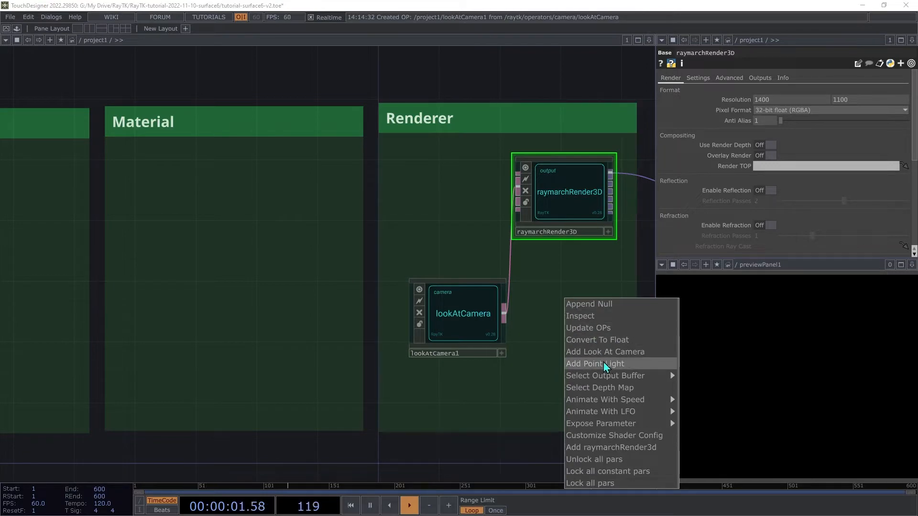
# - Attach pointLight1 to the renderer and select it to position it at -8, 8, 10
pyautogui.click(594, 364)
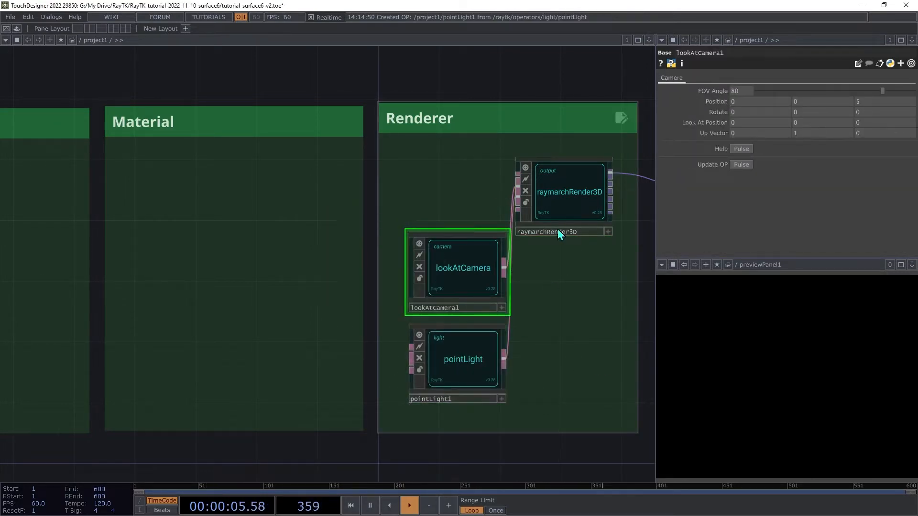
pyautogui.click(463, 359)
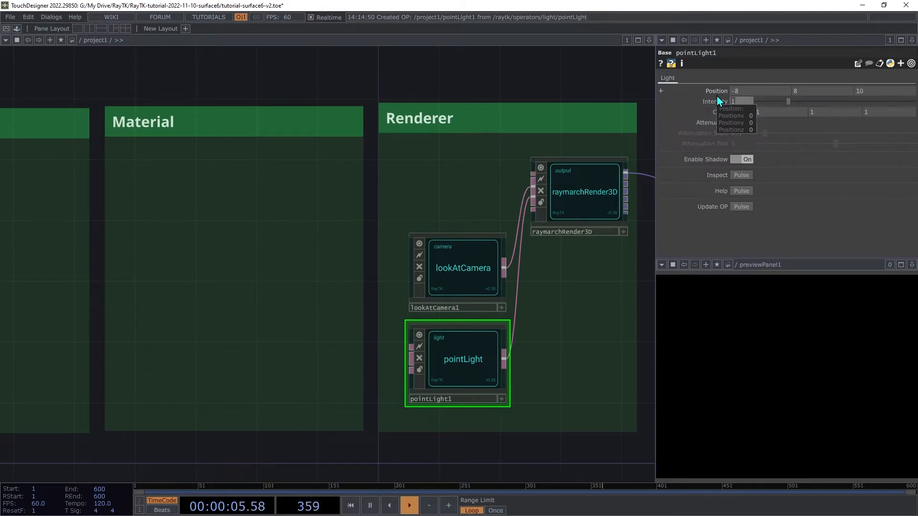
pyautogui.moveTo(511, 95)
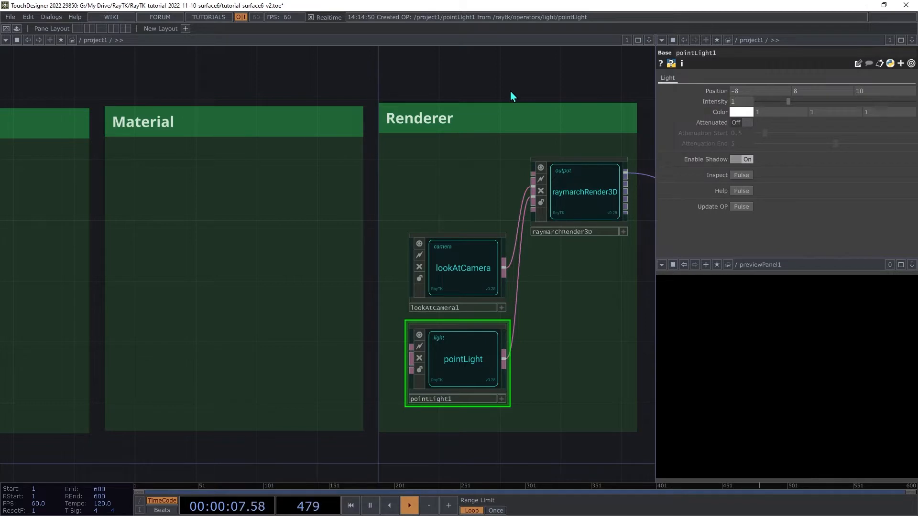
pyautogui.moveTo(559, 113)
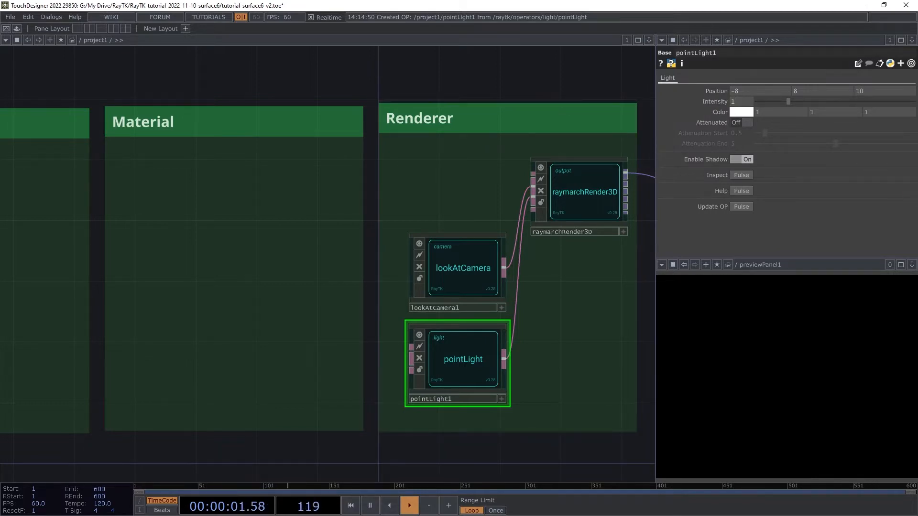
# - Create torusSdf from the palette so a grey torus renders in the preview
pyautogui.scroll(-3)
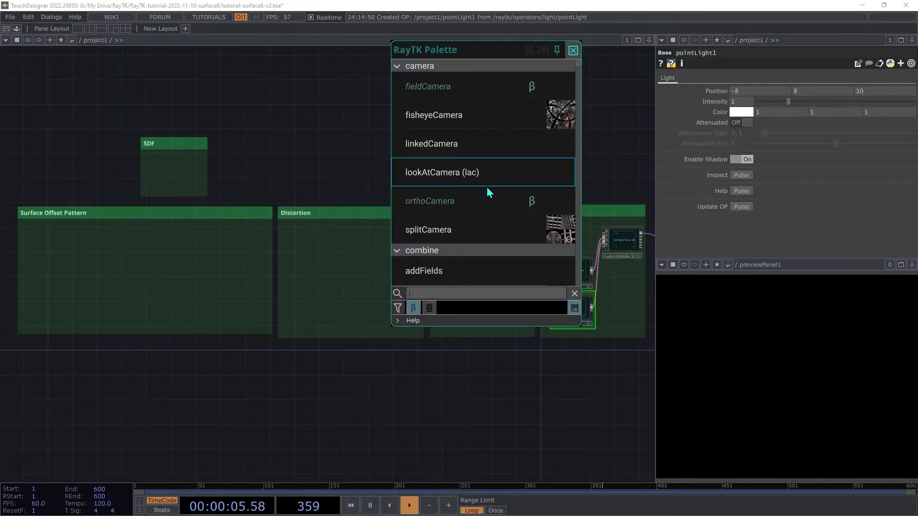
pyautogui.write('tor')
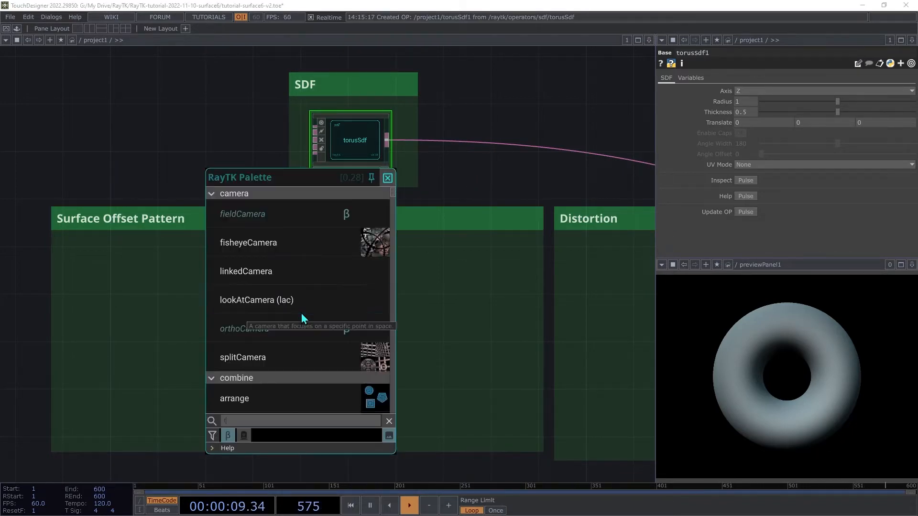
# - Add a round filter after torusSdf and connect a truchetPattern into round1
pyautogui.write('round')
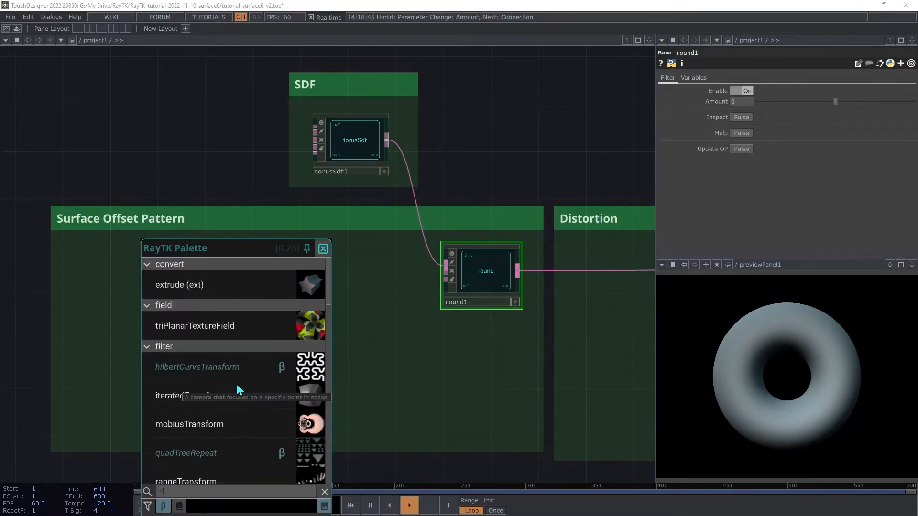
pyautogui.write('tru')
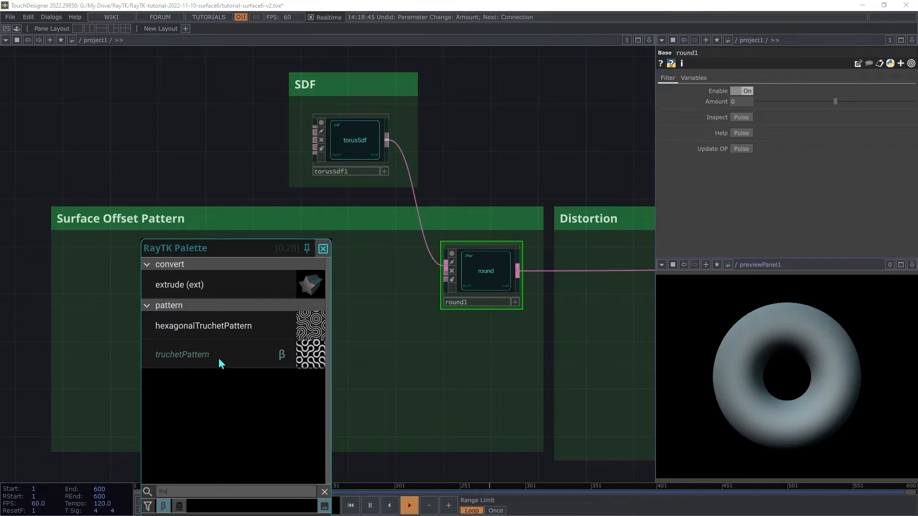
pyautogui.doubleClick(181, 353)
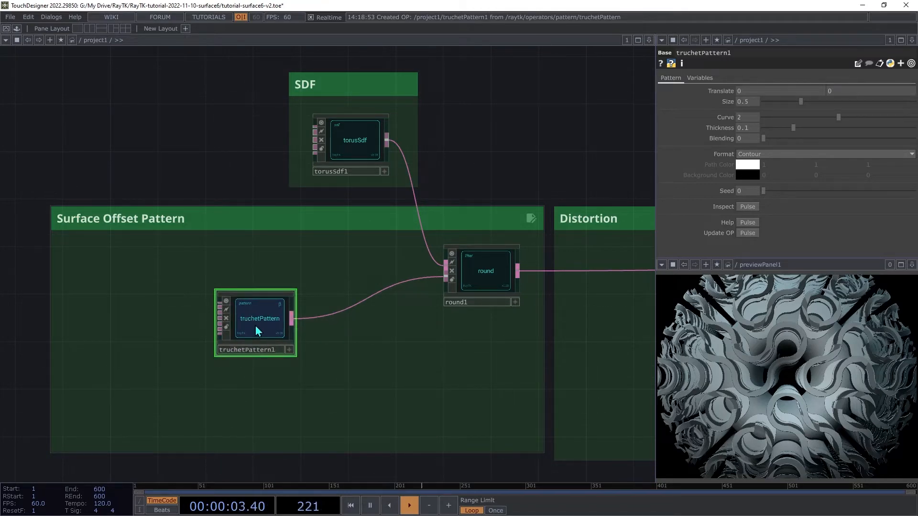
# - Insert a rescaleField after truchetPattern1 with Multiply 0.1 for a subtle raised pattern
pyautogui.rightClick(259, 318)
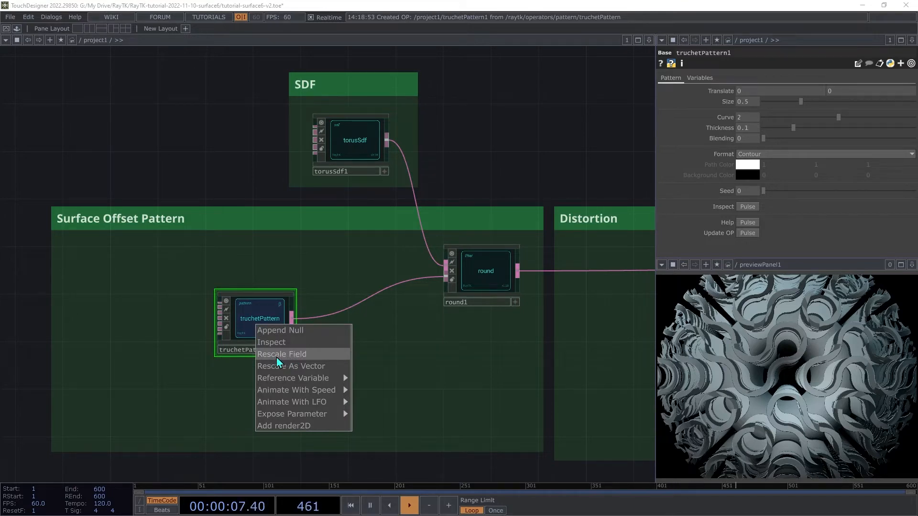
pyautogui.moveTo(304, 366)
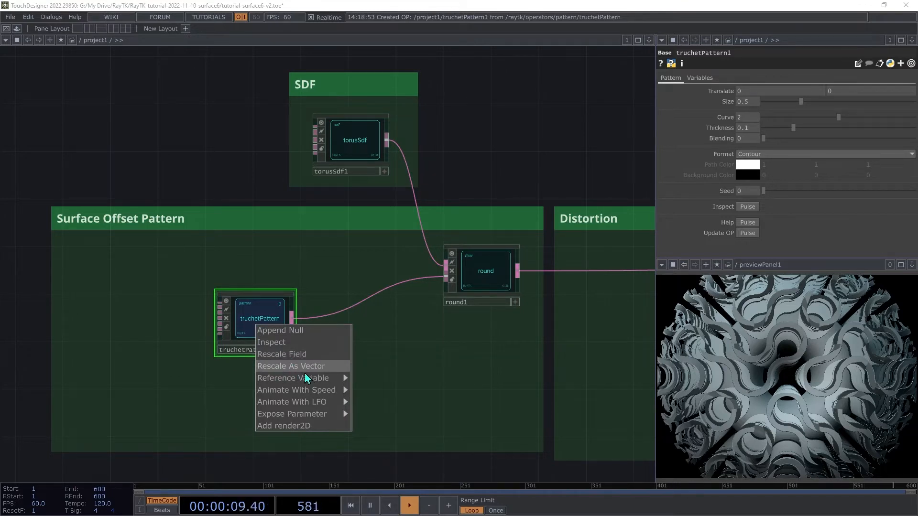
pyautogui.click(281, 354)
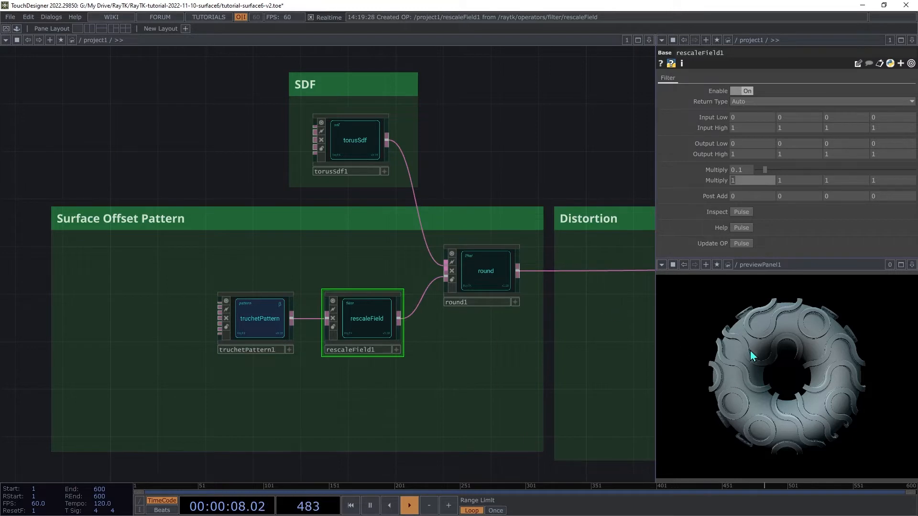
pyautogui.click(350, 505)
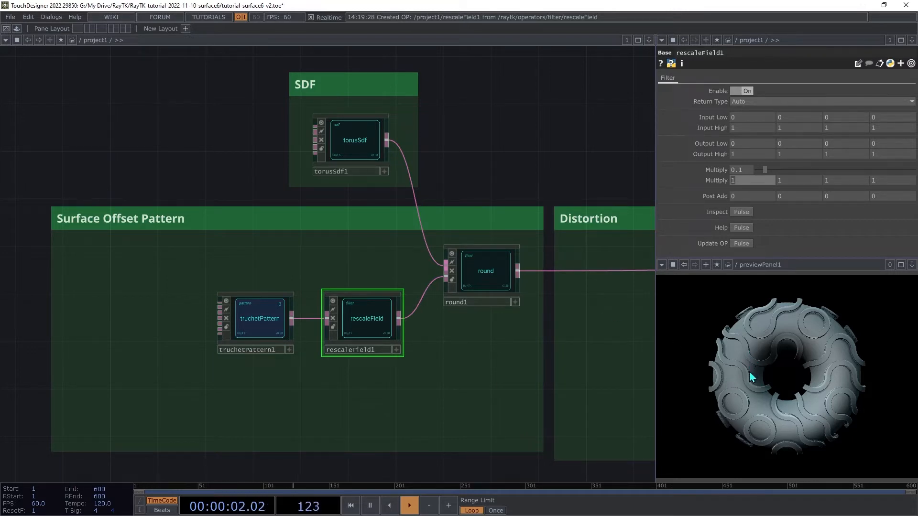
pyautogui.click(259, 318)
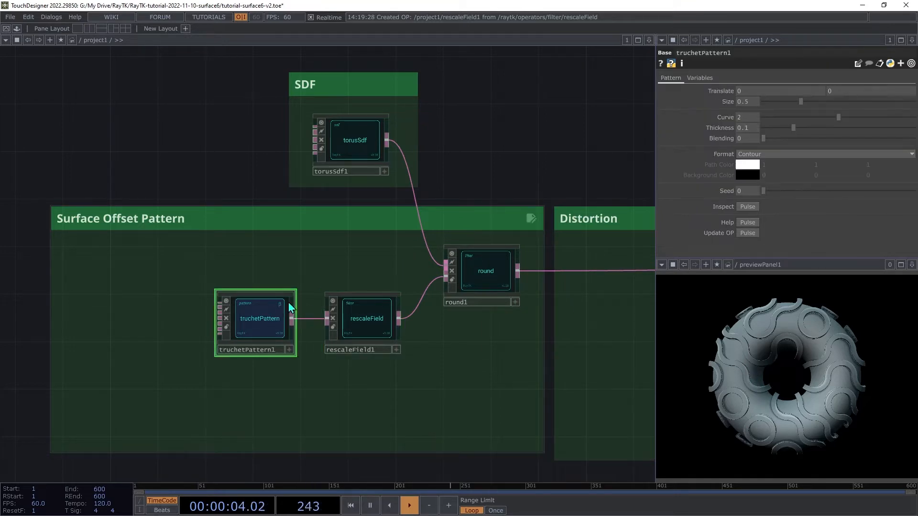
# - Set truchetPattern1 Curve to 1.5 and Blending to 0.1 for smoother wavy ridges
pyautogui.click(749, 138)
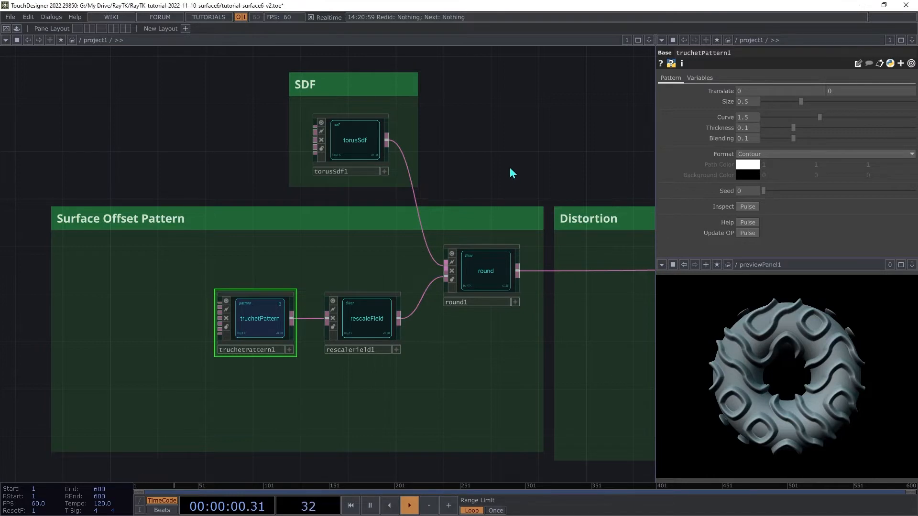
pyautogui.click(408, 506)
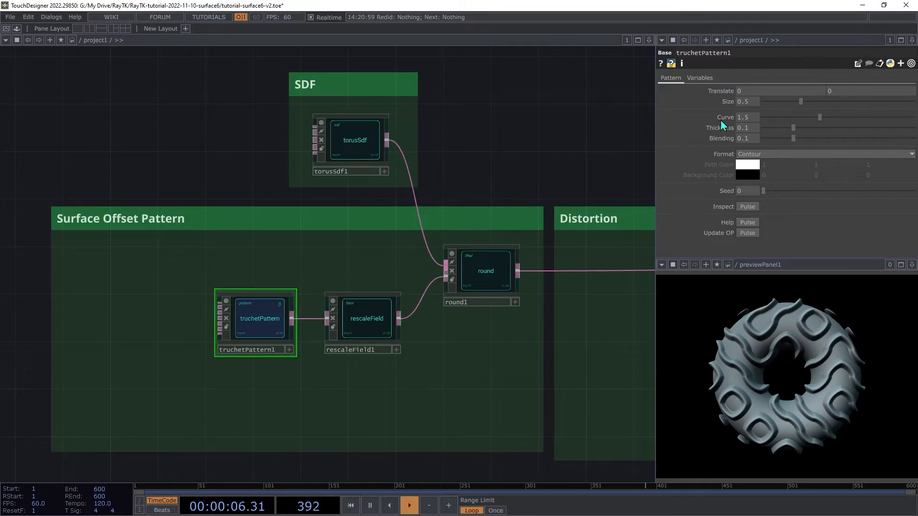
pyautogui.moveTo(761, 97)
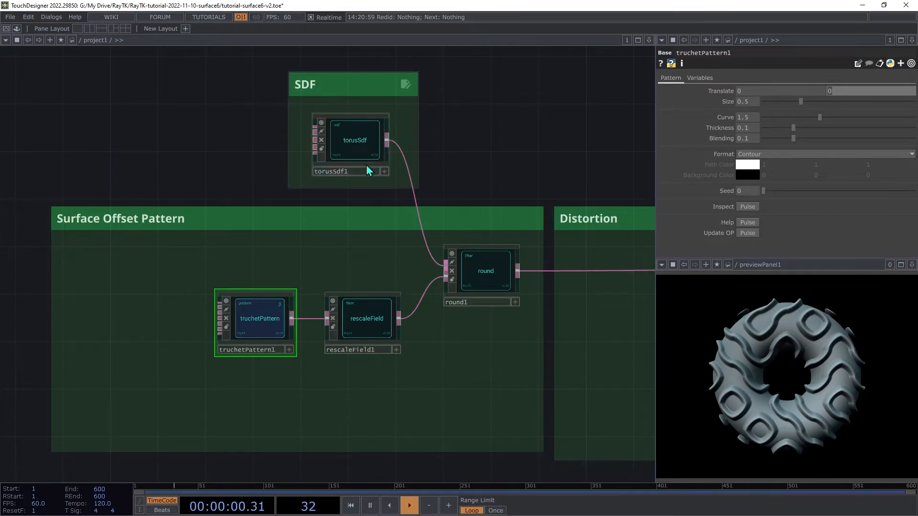
pyautogui.click(353, 140)
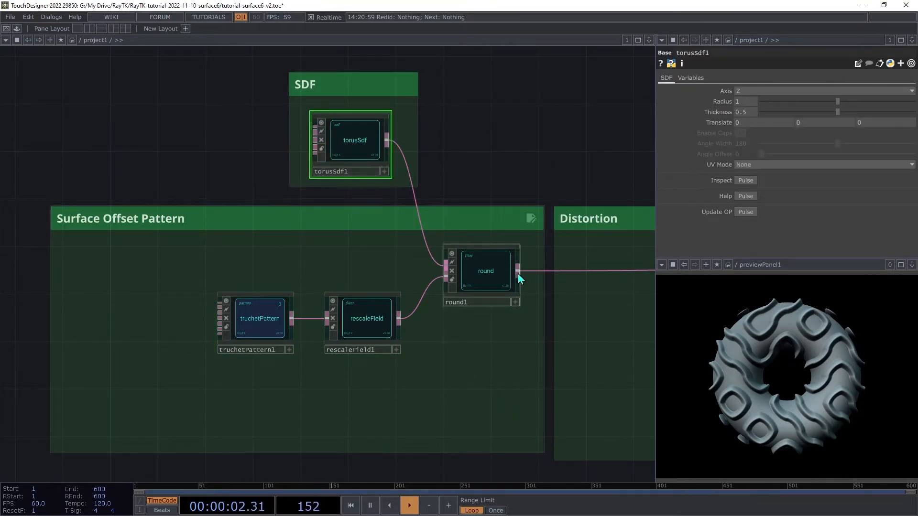
pyautogui.click(484, 271)
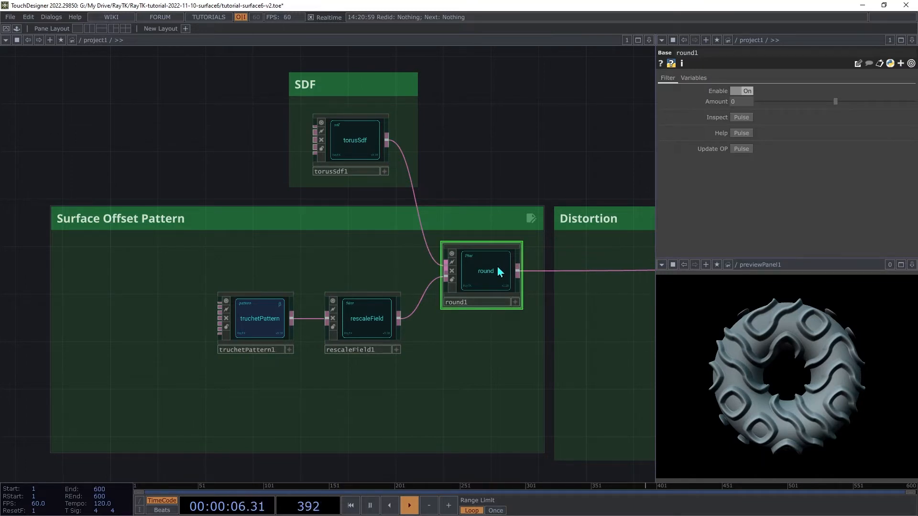
pyautogui.moveTo(397, 215)
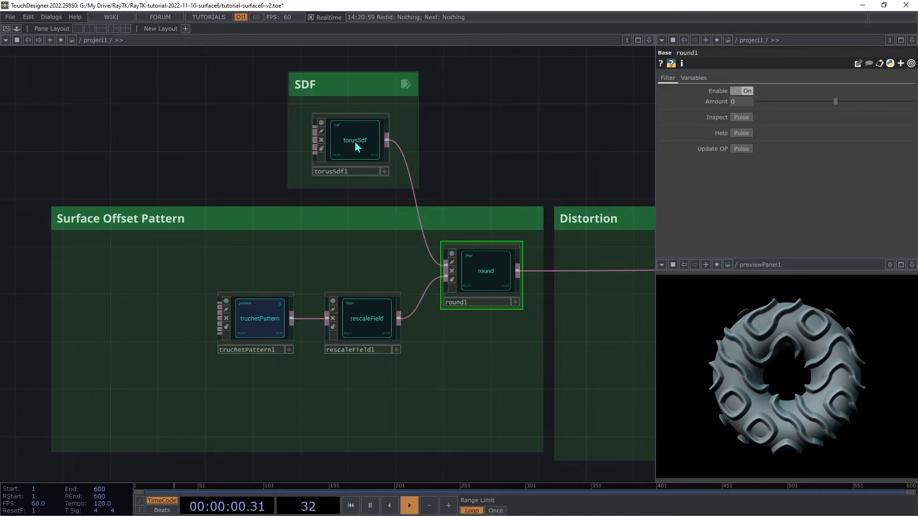
pyautogui.click(354, 140)
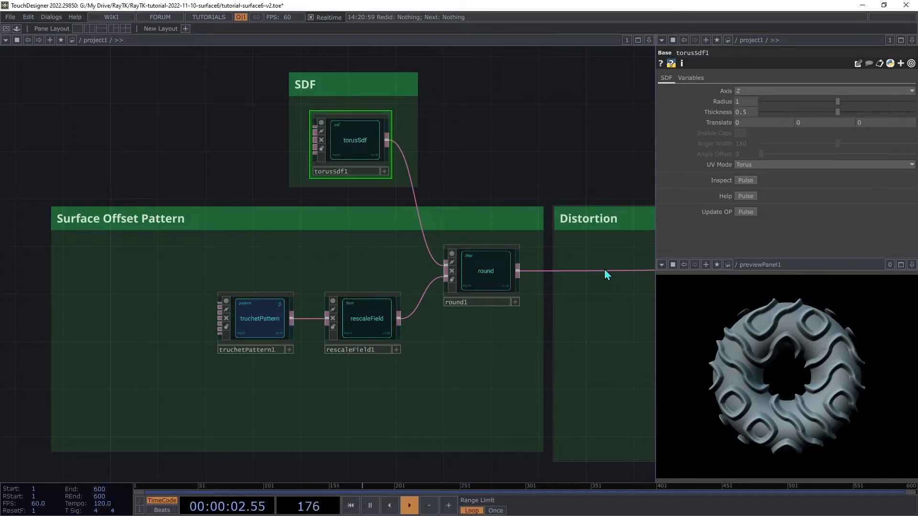
pyautogui.moveTo(556, 252)
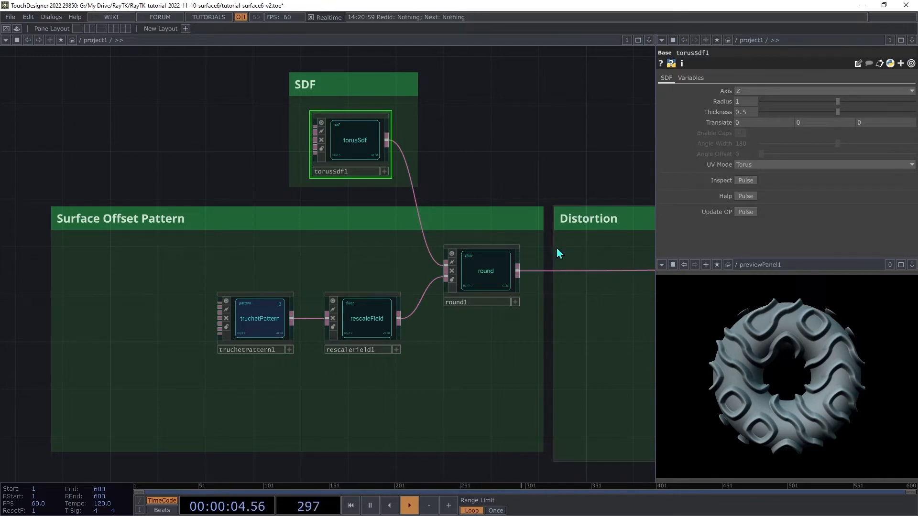
pyautogui.moveTo(561, 227)
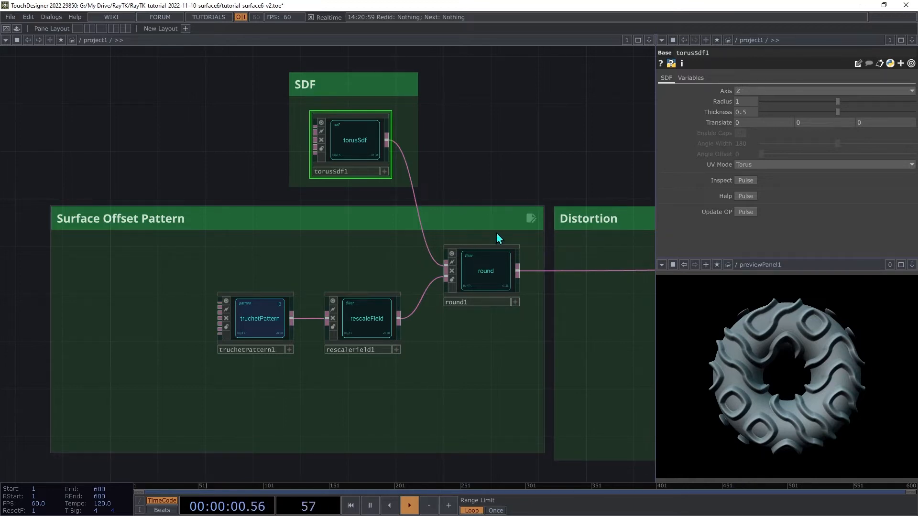
pyautogui.moveTo(488, 228)
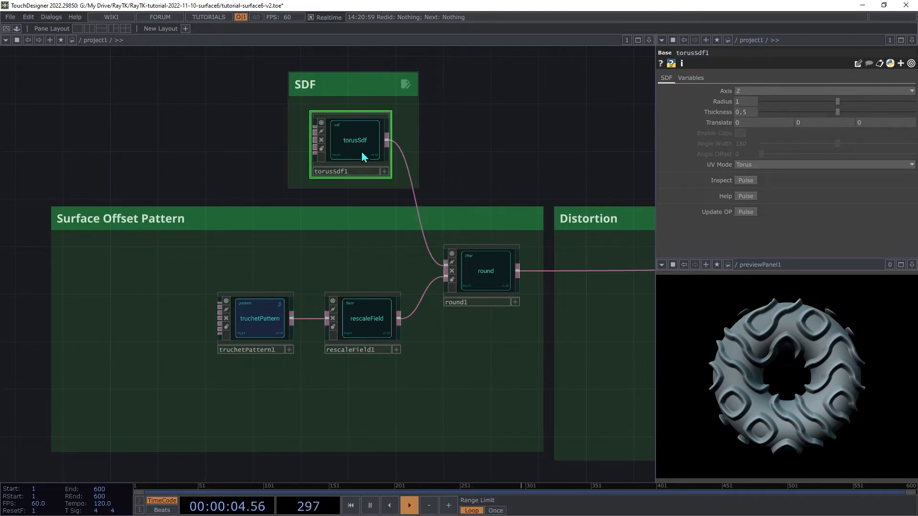
pyautogui.moveTo(402, 199)
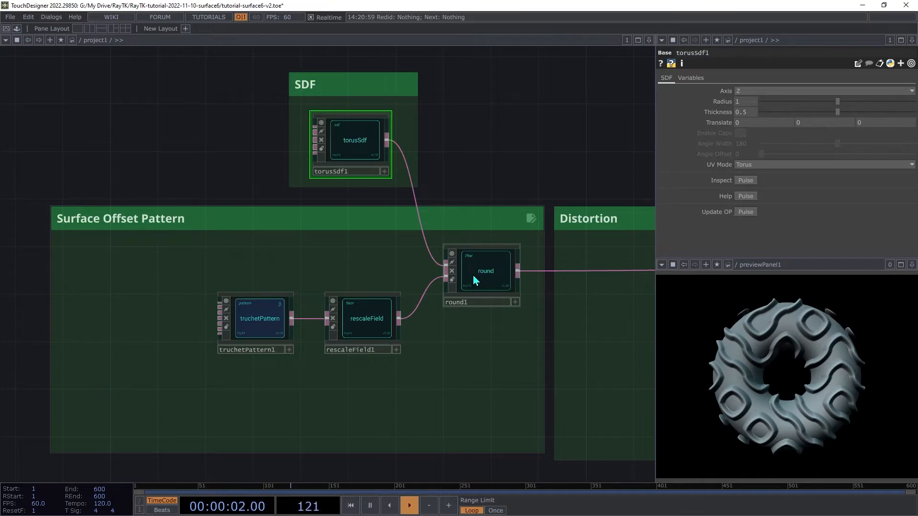
# - Show round1's quick actions with the Reference Variable submenu
pyautogui.click(485, 270)
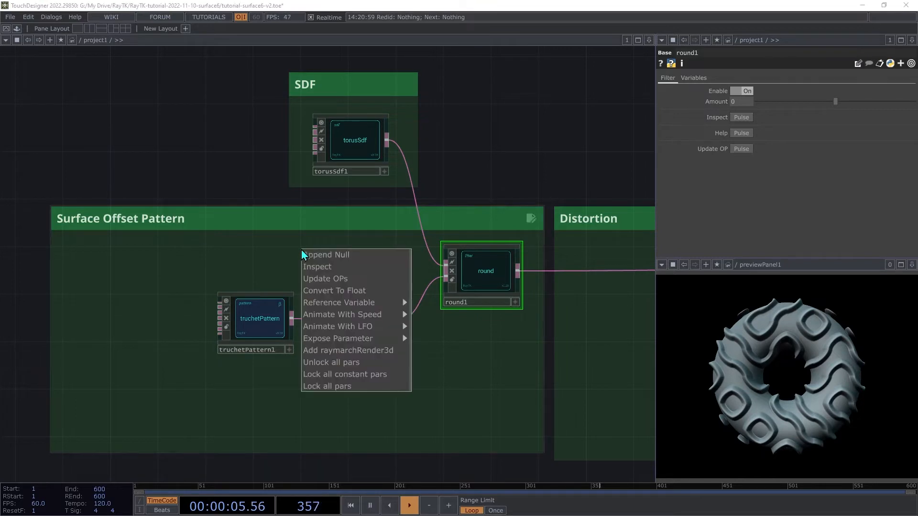
pyautogui.moveTo(338, 303)
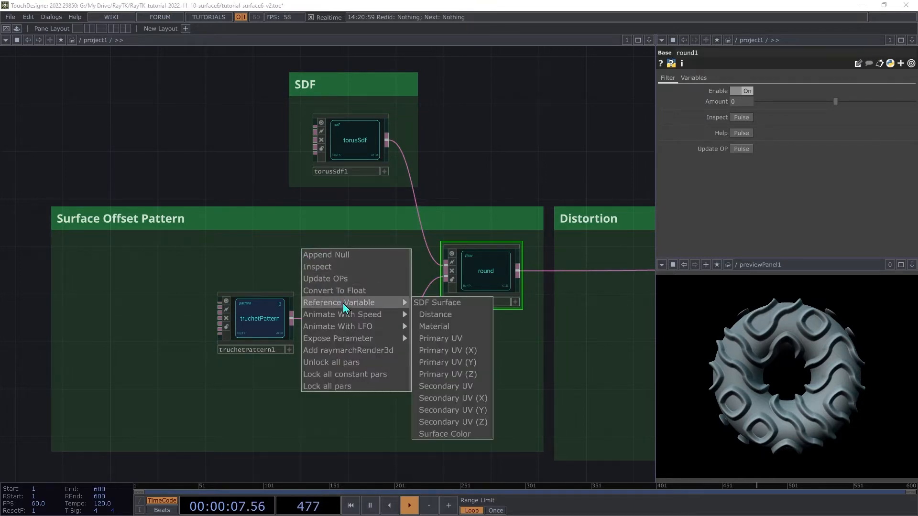
pyautogui.moveTo(373, 309)
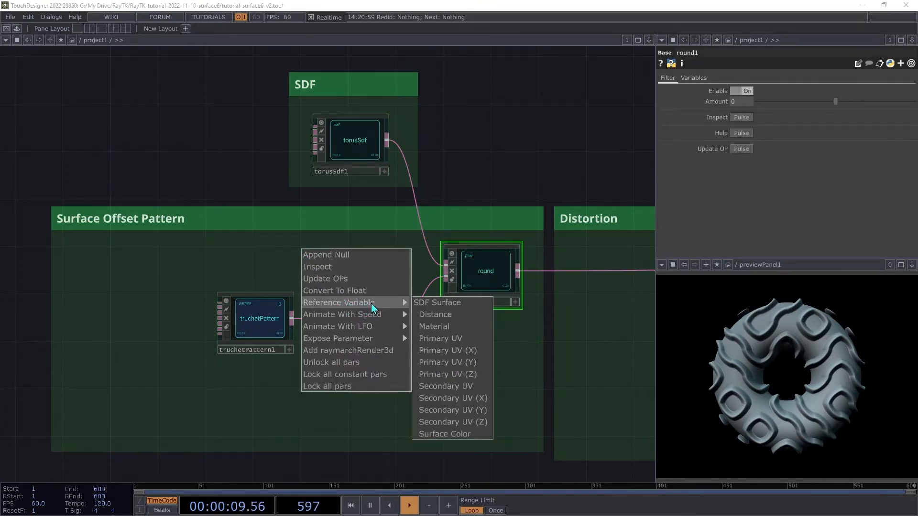
pyautogui.moveTo(436, 303)
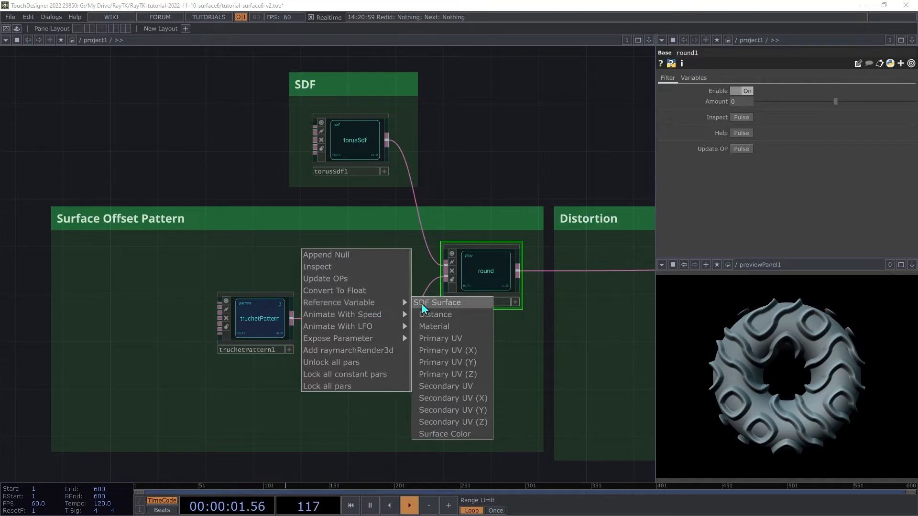
pyautogui.moveTo(449, 310)
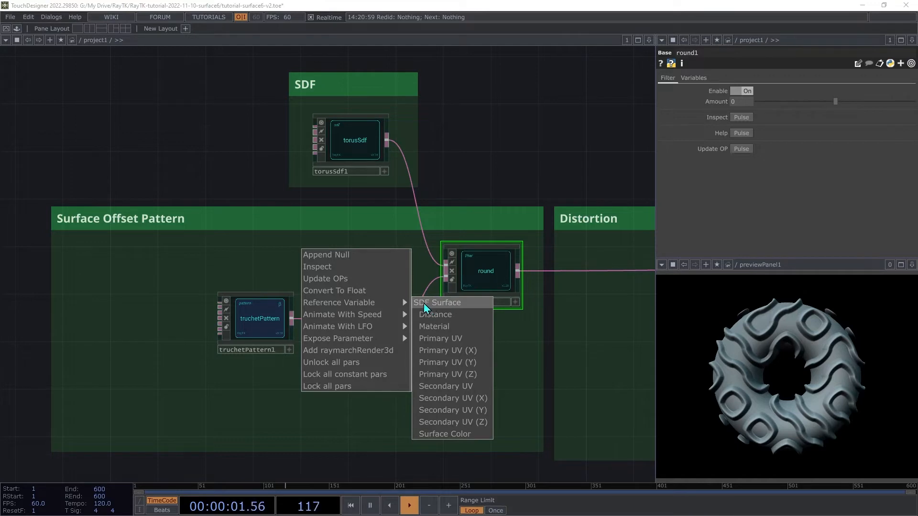
pyautogui.moveTo(440, 339)
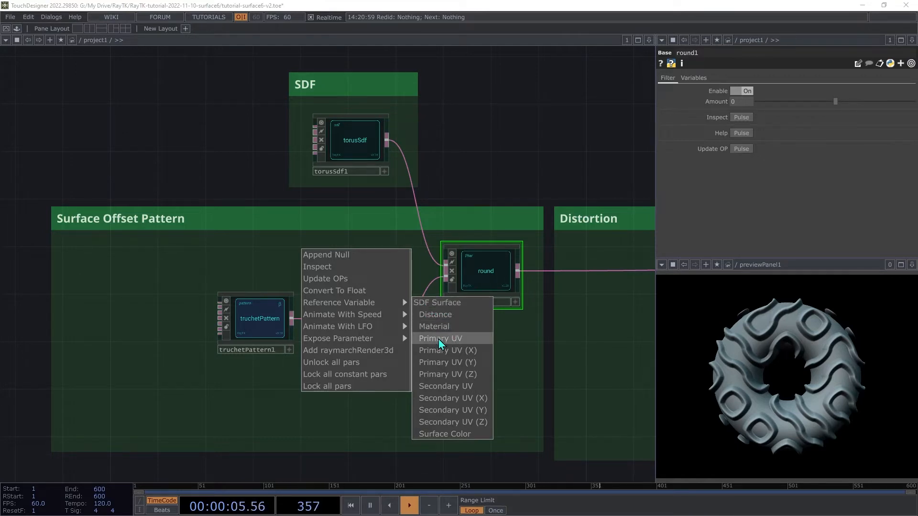
# - Create a variableReference to round1's Primary UV for the truchet pattern
pyautogui.click(439, 338)
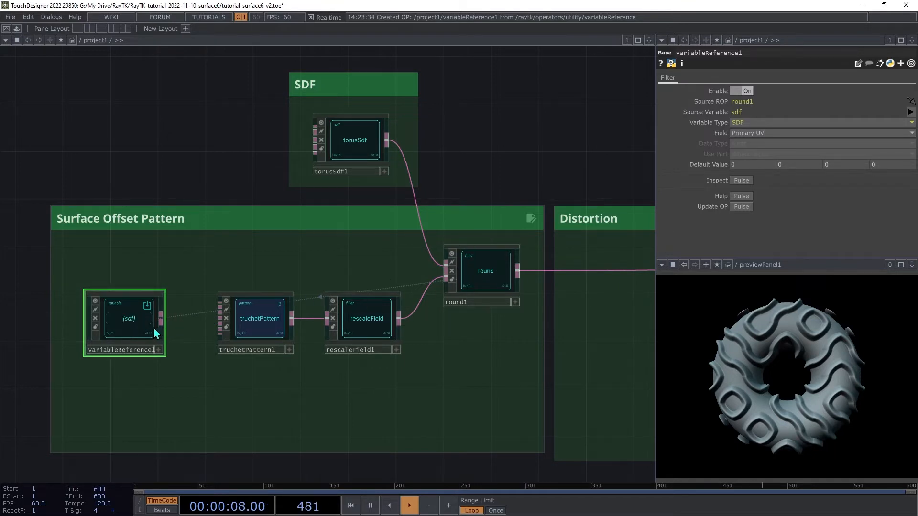
pyautogui.moveTo(166, 323)
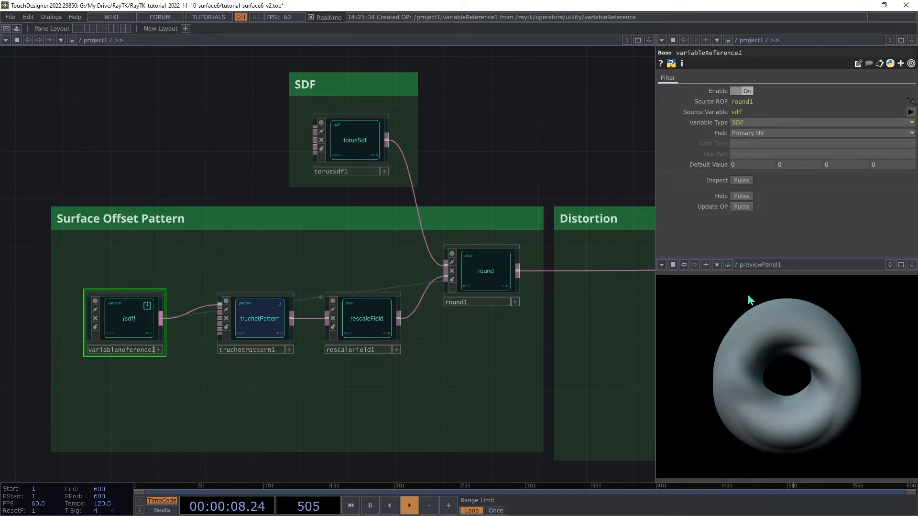
# - Set truchetPattern1 Size to 0.25 so larger waves cover the torus
pyautogui.click(259, 318)
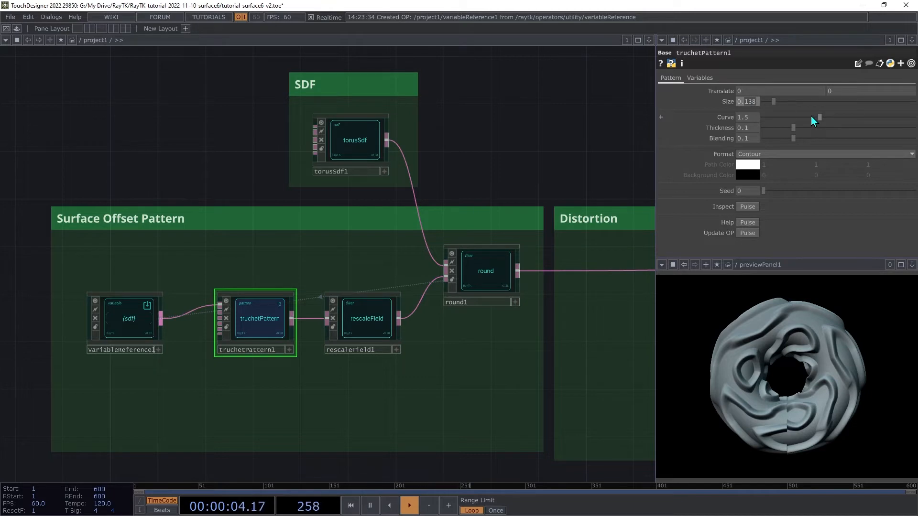
pyautogui.write('0.2')
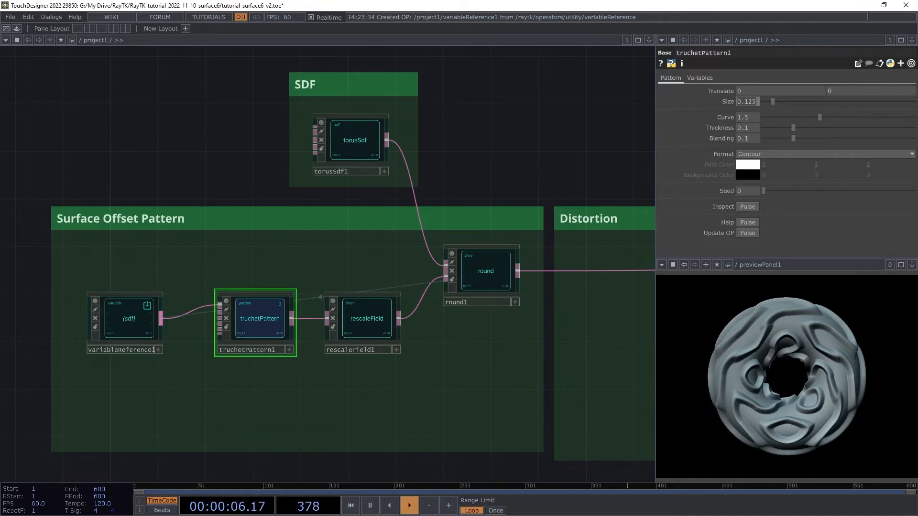
pyautogui.moveTo(790, 229)
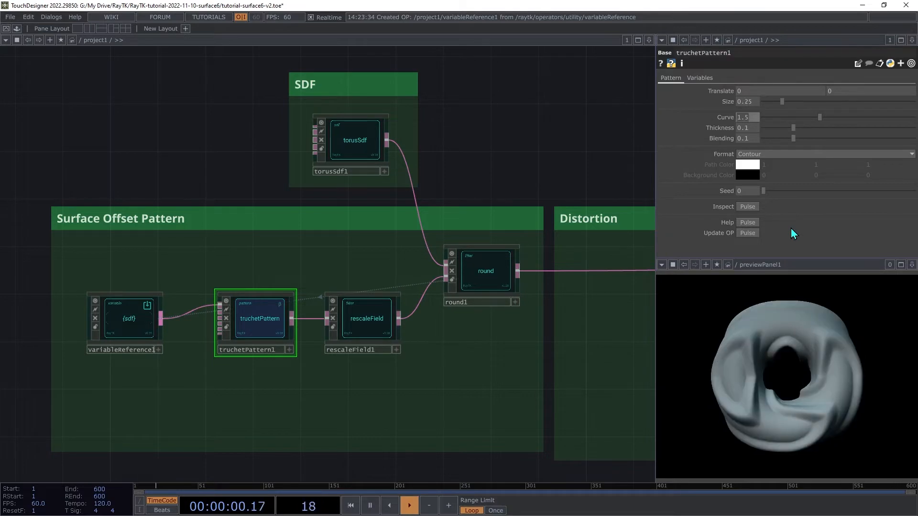
pyautogui.moveTo(822, 391)
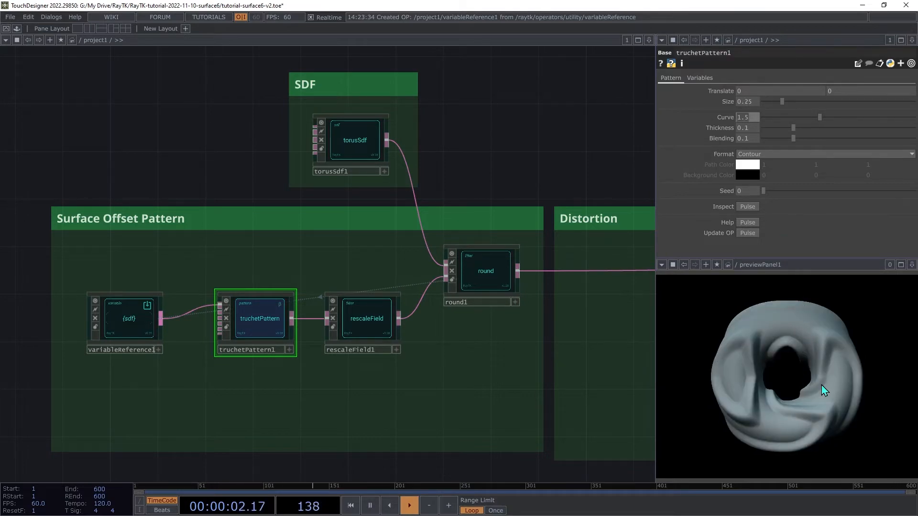
pyautogui.moveTo(800, 431)
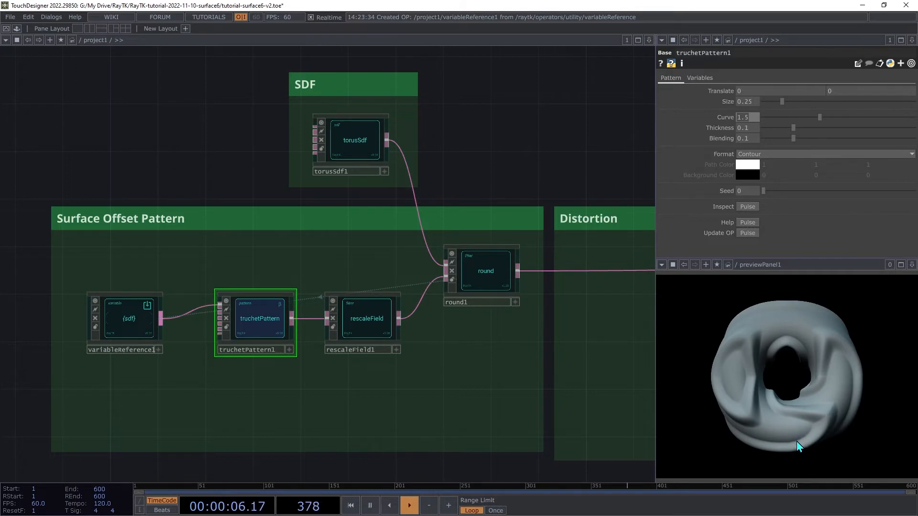
pyautogui.moveTo(781, 442)
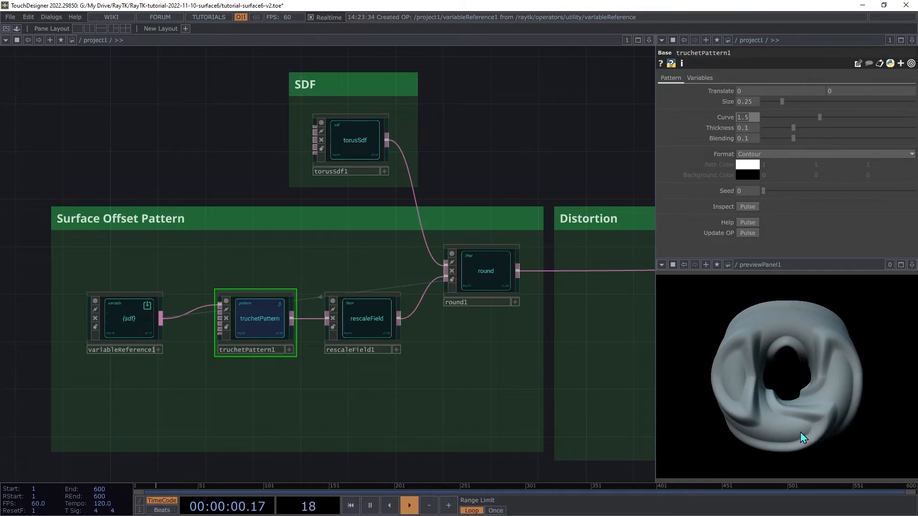
pyautogui.moveTo(724, 329)
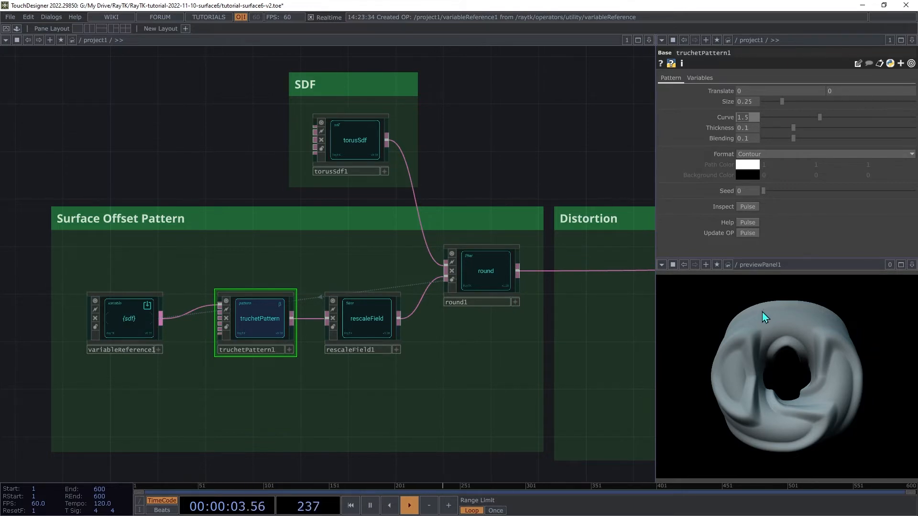
pyautogui.moveTo(752, 111)
pyautogui.write('0.5')
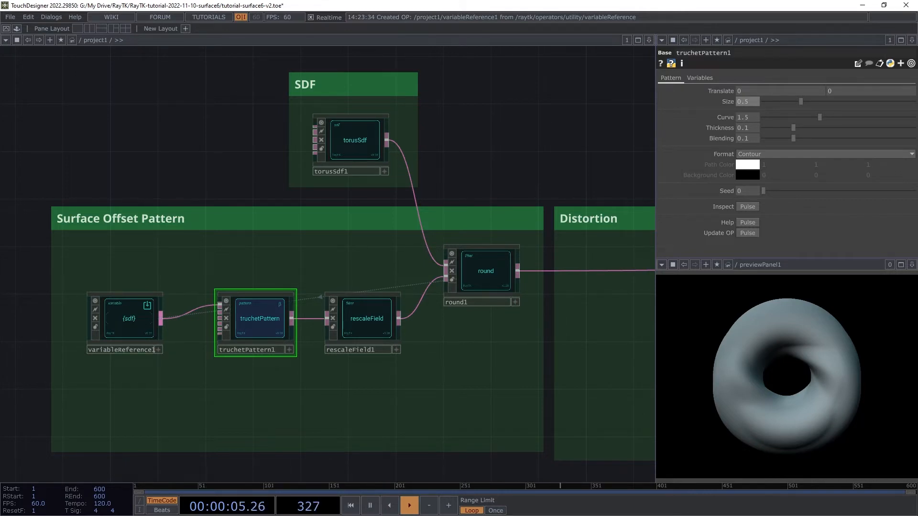
pyautogui.moveTo(299, 403)
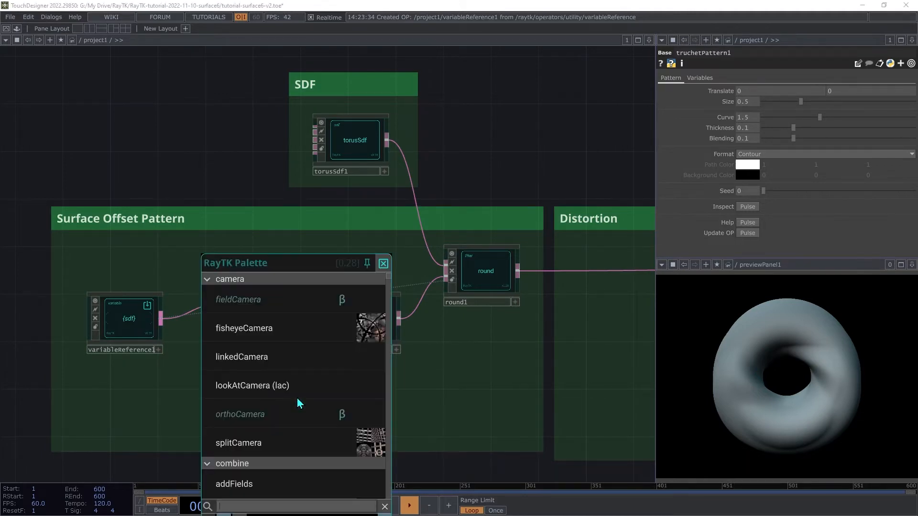
# - Add a RayTK scale filter (uniform scale 0.951) between truchetPattern1 and rescaleField1
pyautogui.write('sca')
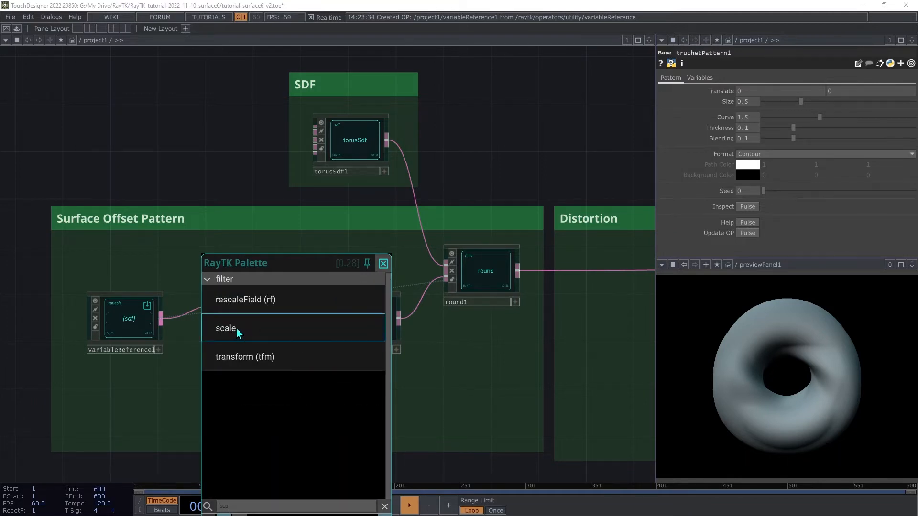
pyautogui.click(225, 327)
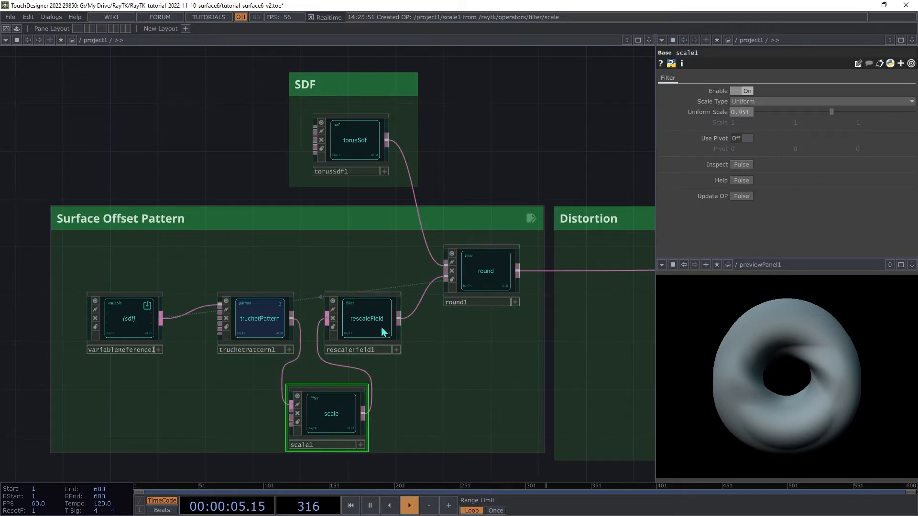
pyautogui.moveTo(224, 307)
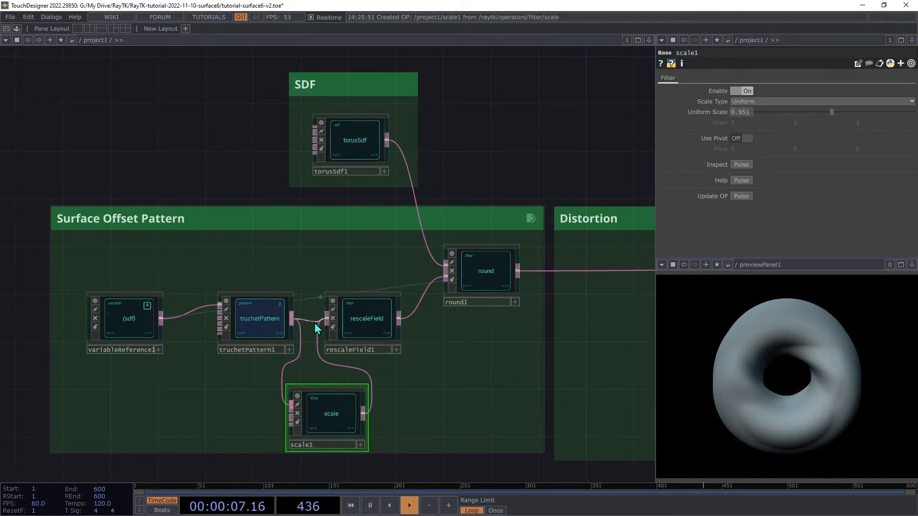
# - Delete scale1 so truchetPattern1 feeds rescaleField1 directly
pyautogui.press('Delete')
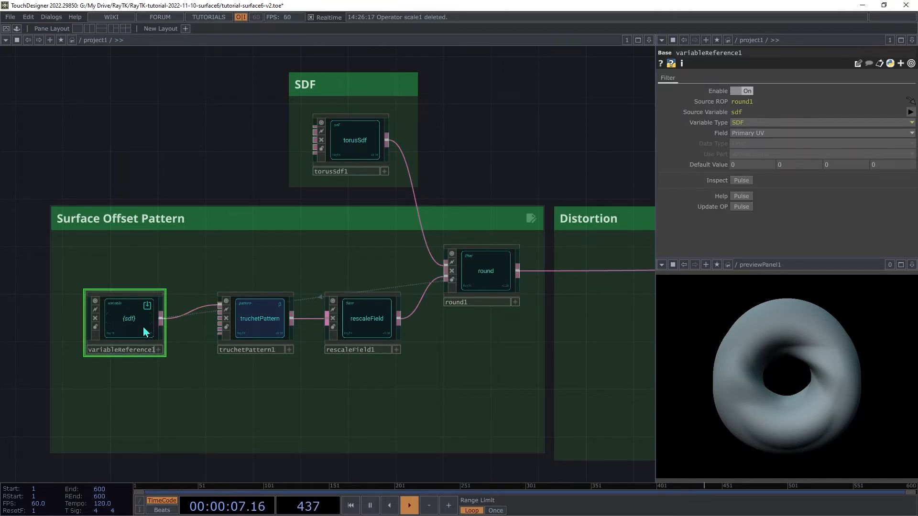
pyautogui.moveTo(270, 334)
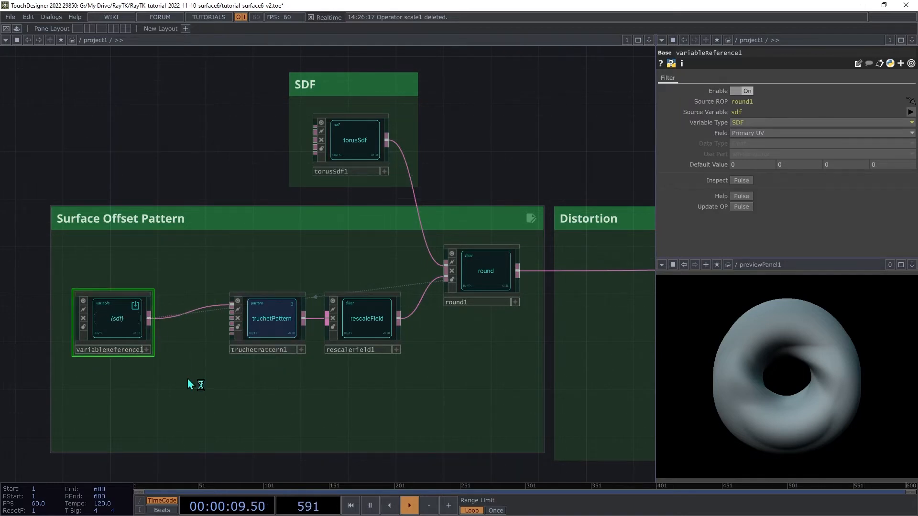
# - Insert rescaleField2 after variableReference1 with Output High 8, 4, 1, 1 for denser ridges
pyautogui.rightClick(190, 384)
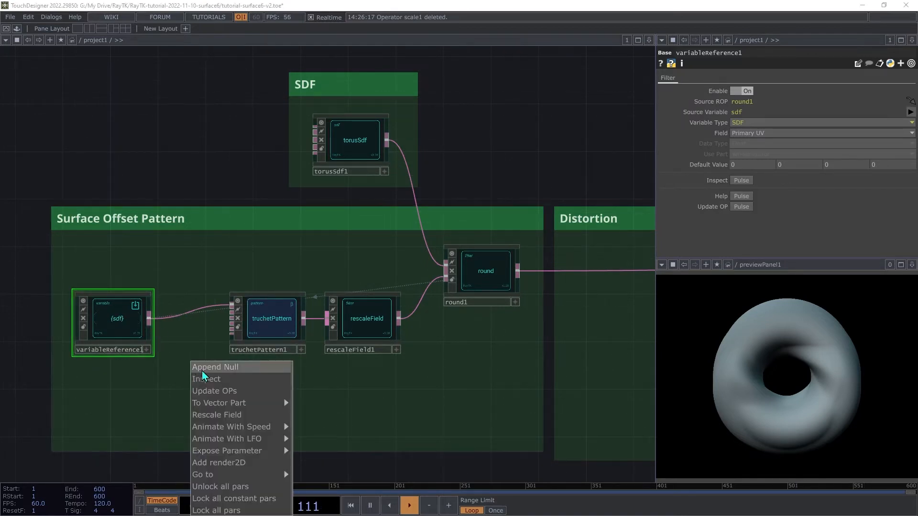
pyautogui.click(217, 414)
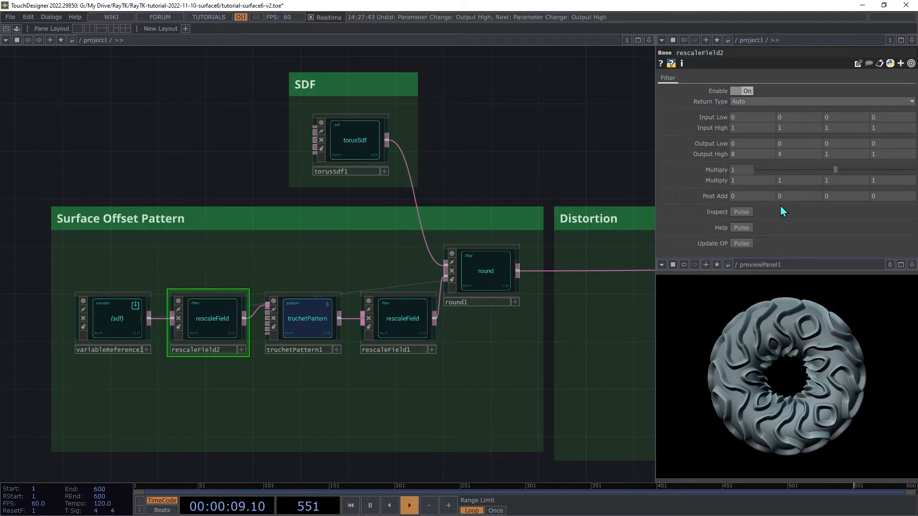
pyautogui.click(303, 318)
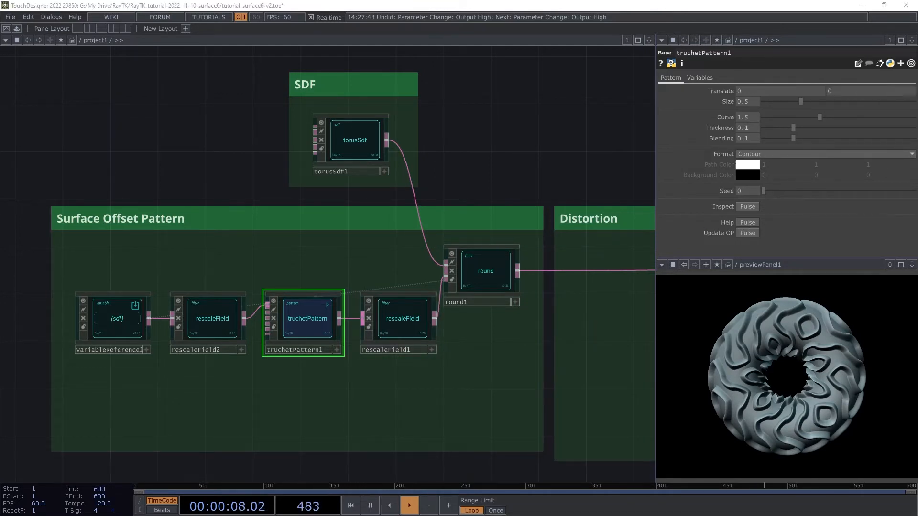
# - Pan the network editor over to the empty Distortion annotation box
pyautogui.click(350, 505)
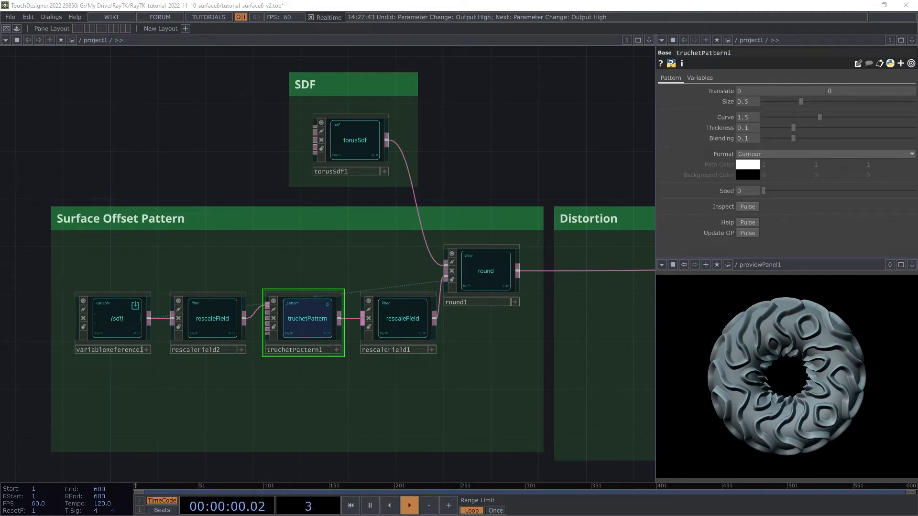
pyautogui.click(408, 504)
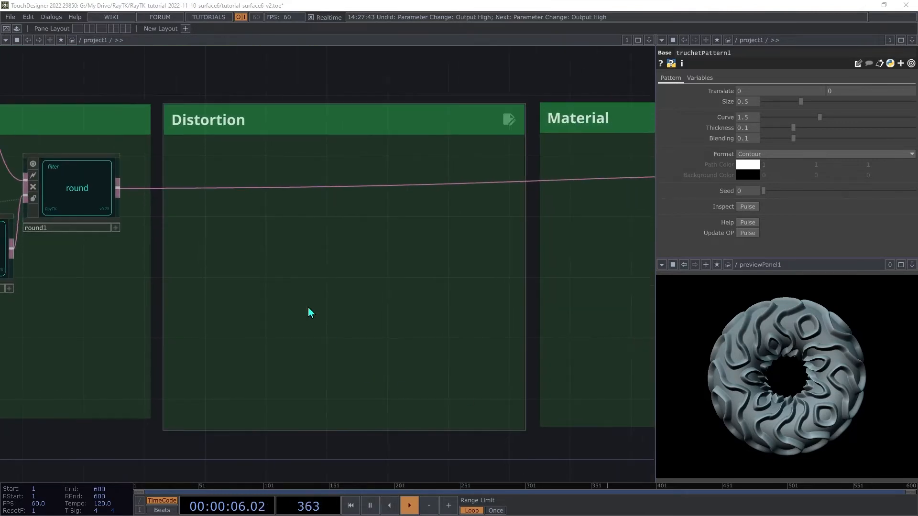
pyautogui.moveTo(351, 327)
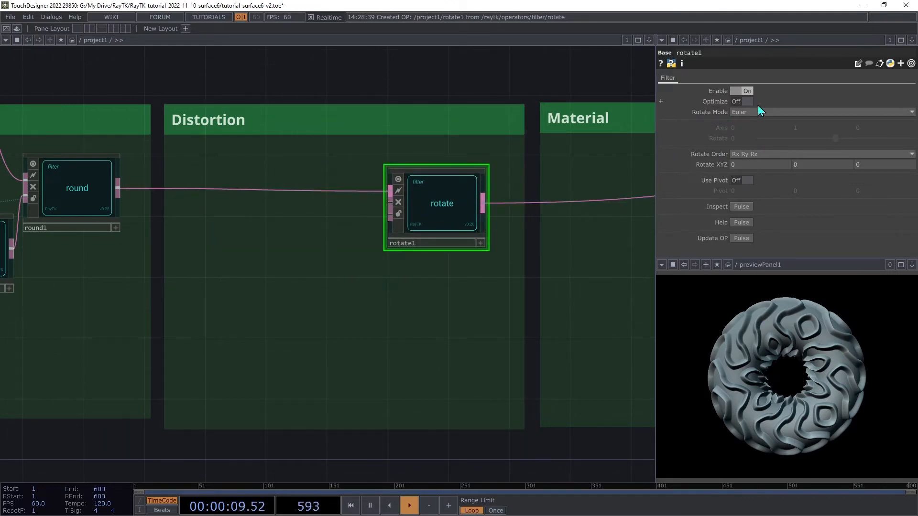
# - Drive rotate1 in Axis mode with waveField1 (period 4, amplitude 60) on its angle input
pyautogui.click(819, 112)
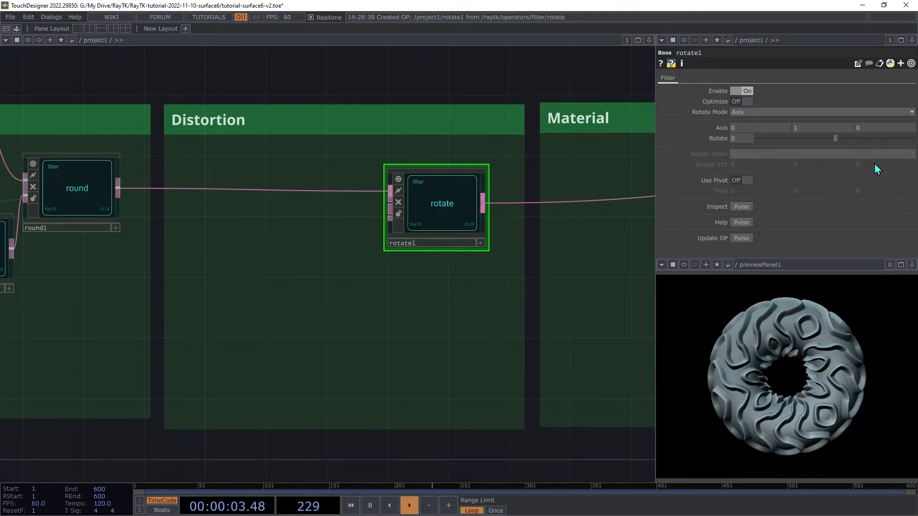
pyautogui.moveTo(721, 135)
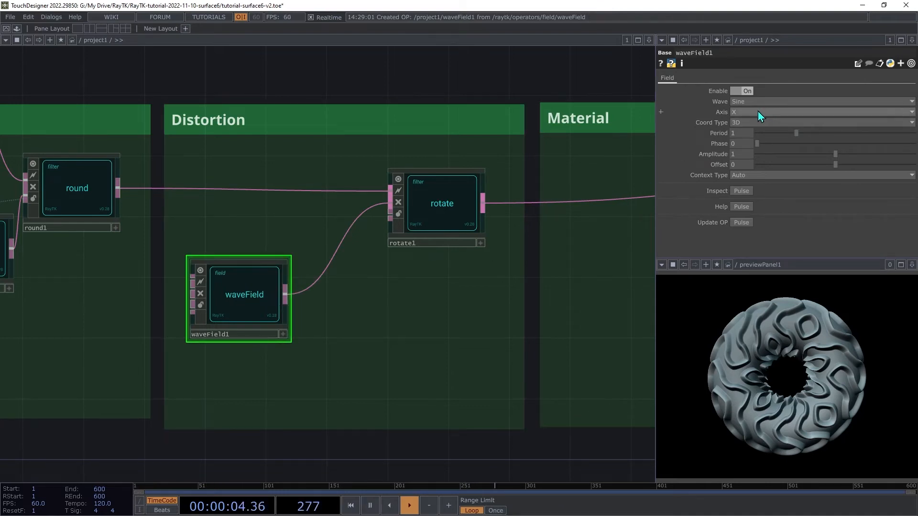
pyautogui.click(819, 112)
pyautogui.write('rot')
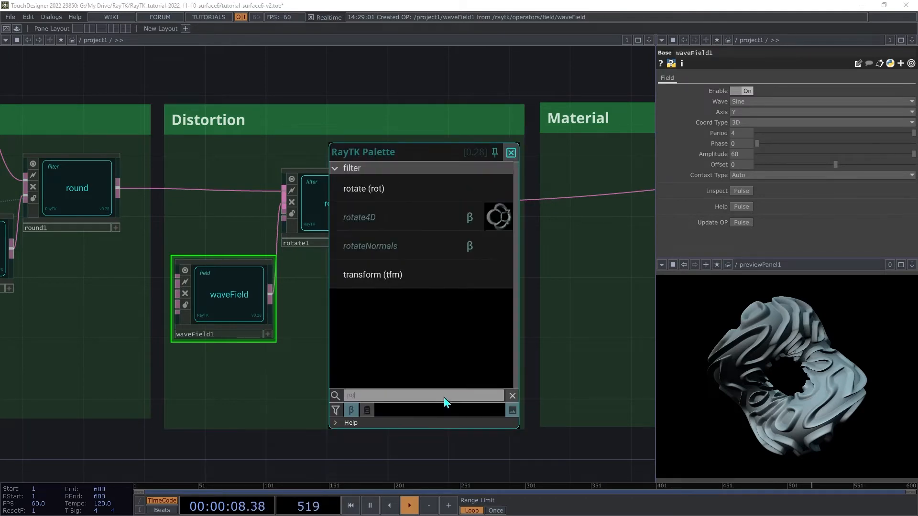
# - Add rotate4D after rotate1, rotating 70 on the ZW plane, then review waveField1's settings
pyautogui.click(358, 217)
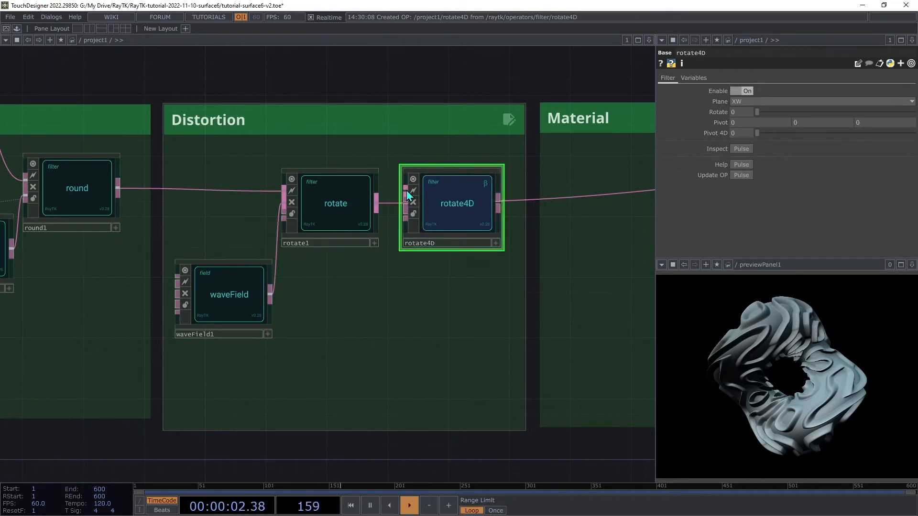
pyautogui.moveTo(523, 217)
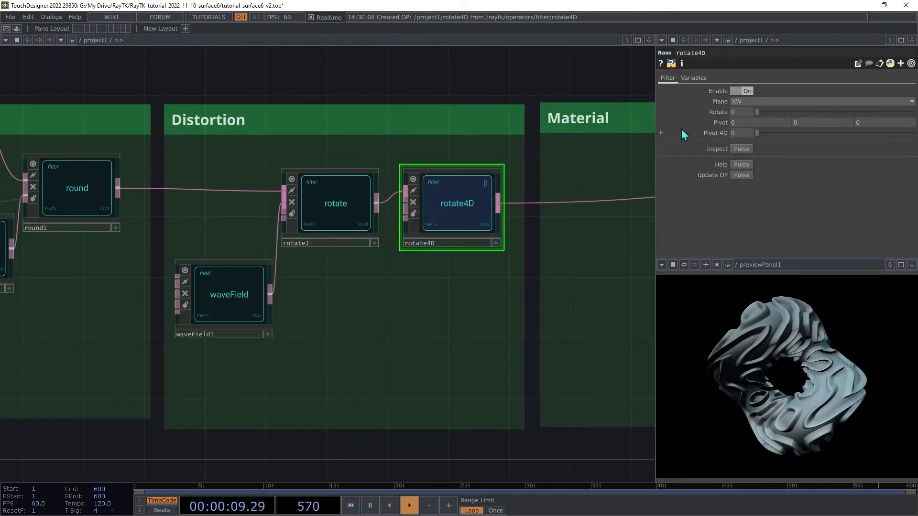
pyautogui.click(736, 112)
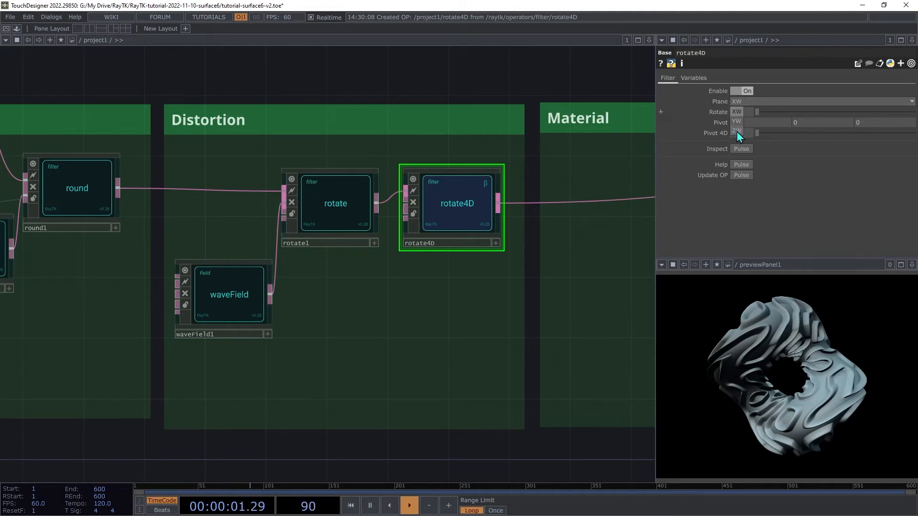
pyautogui.click(736, 133)
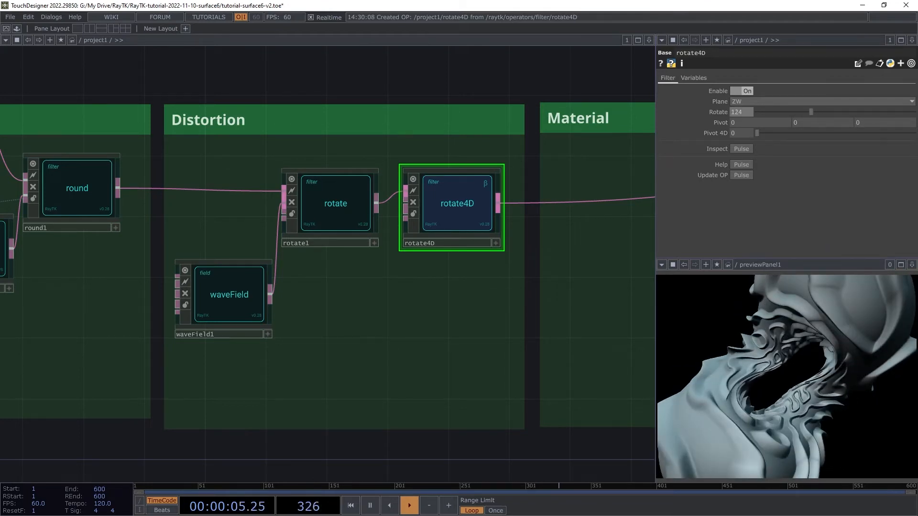
pyautogui.press('ctrl+z')
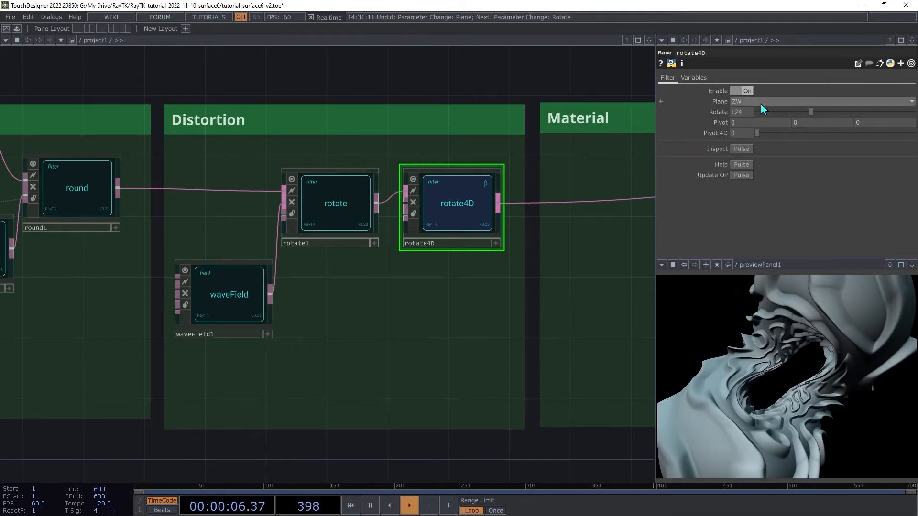
pyautogui.click(819, 101)
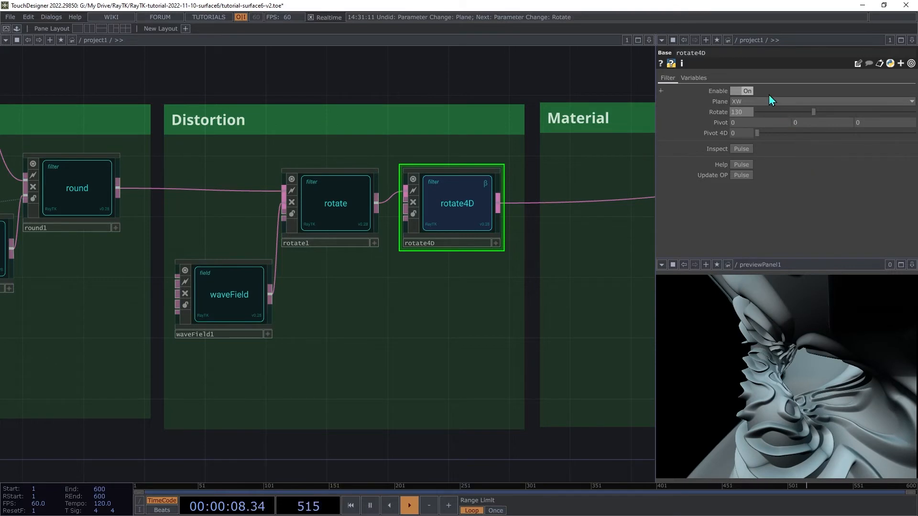
pyautogui.click(820, 102)
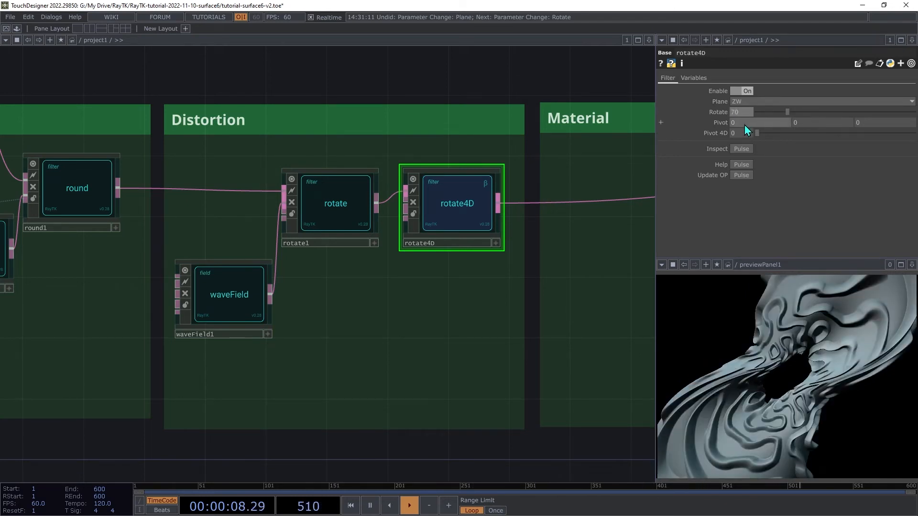
pyautogui.click(229, 294)
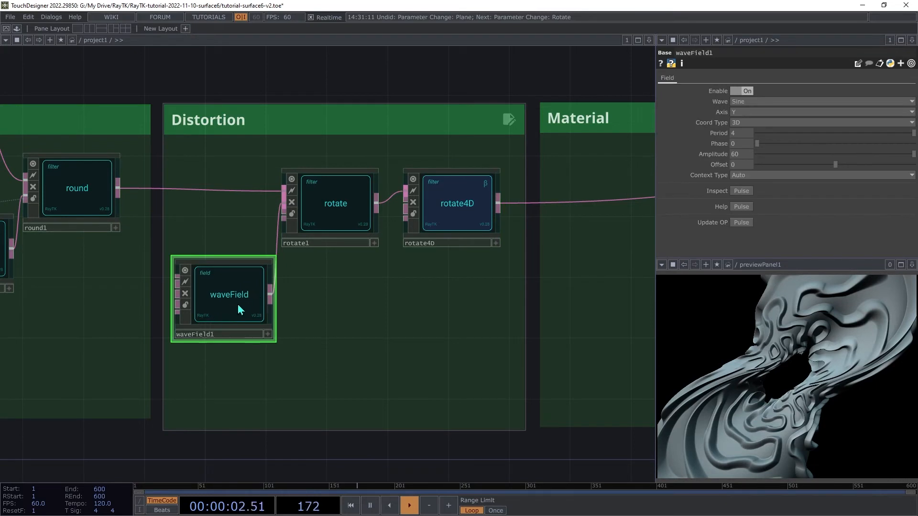
pyautogui.moveTo(778, 208)
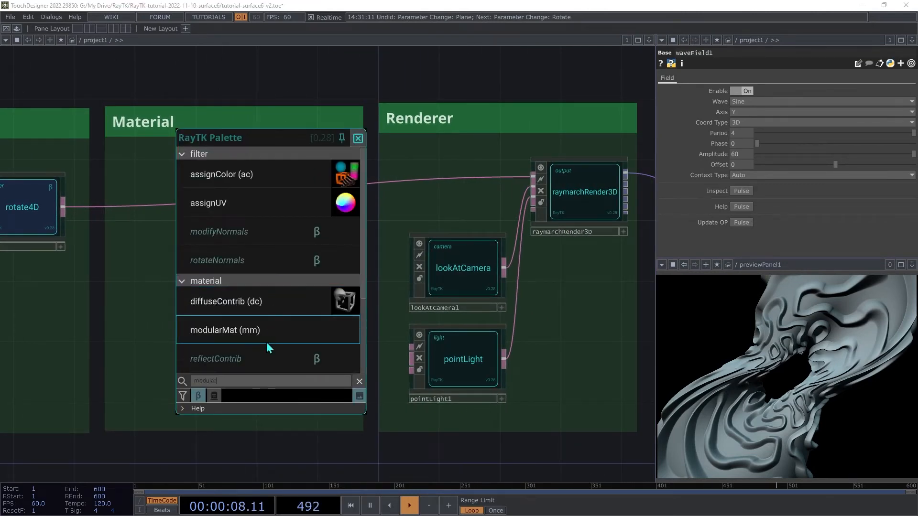
# - Place modularMat1 between rotate4D and raymarchRender3D with a warm Oren-Nayar diffuseContrib
pyautogui.doubleClick(224, 330)
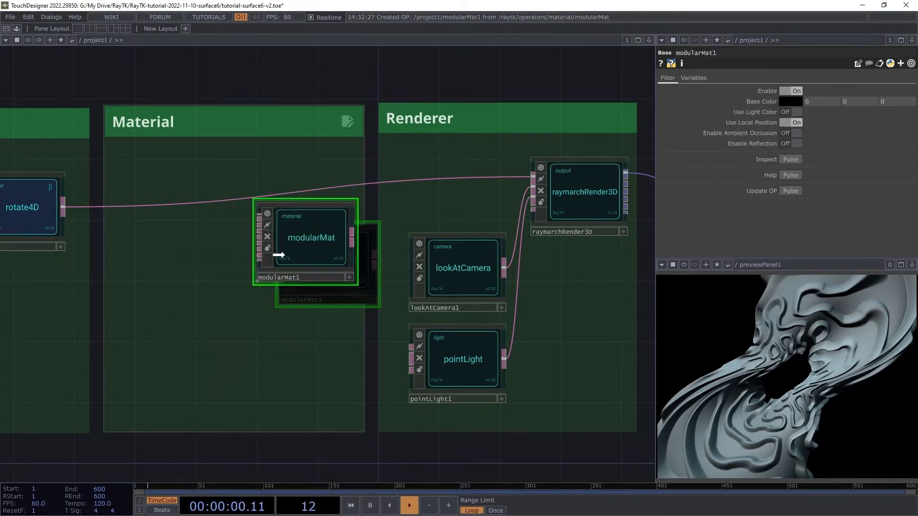
pyautogui.moveTo(310, 237); pyautogui.dragTo(295, 208)
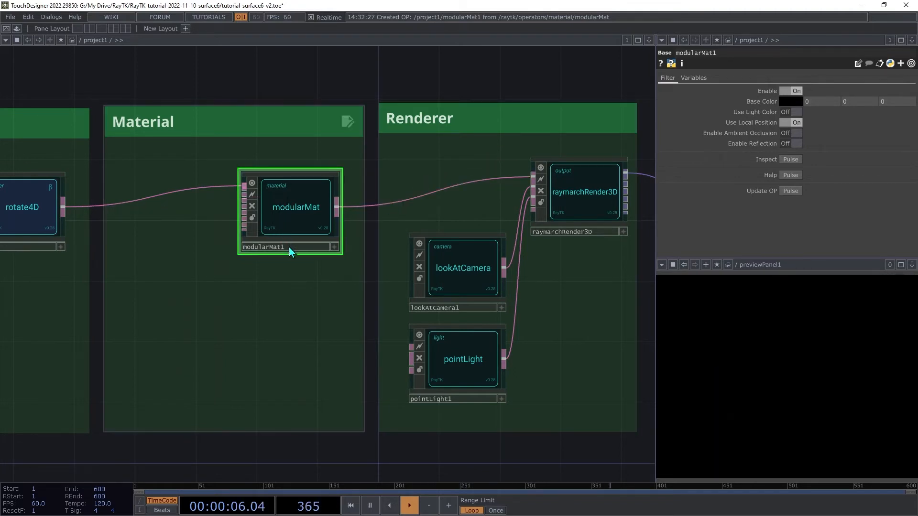
pyautogui.rightClick(286, 251)
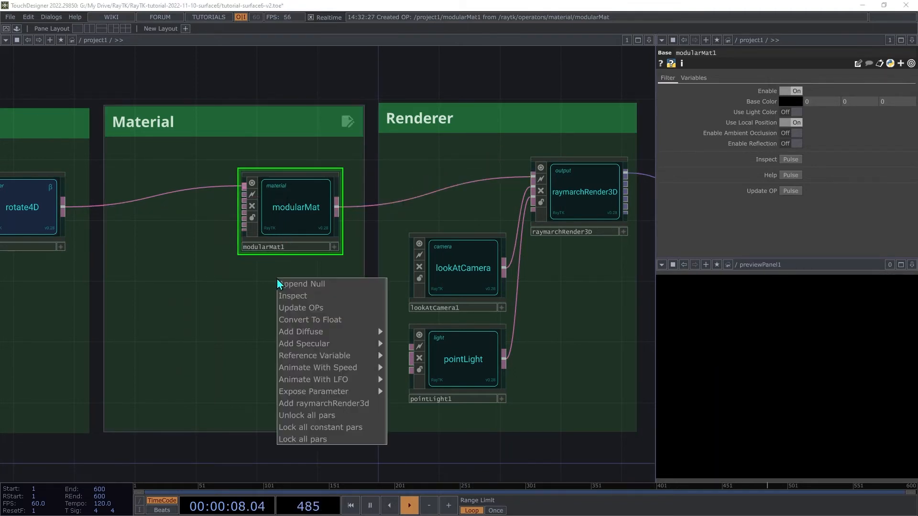
pyautogui.moveTo(304, 343)
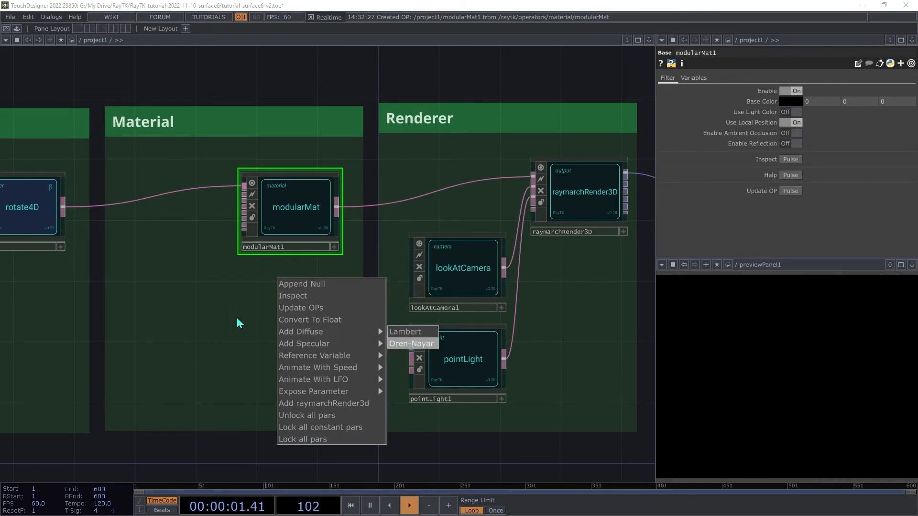
pyautogui.click(411, 343)
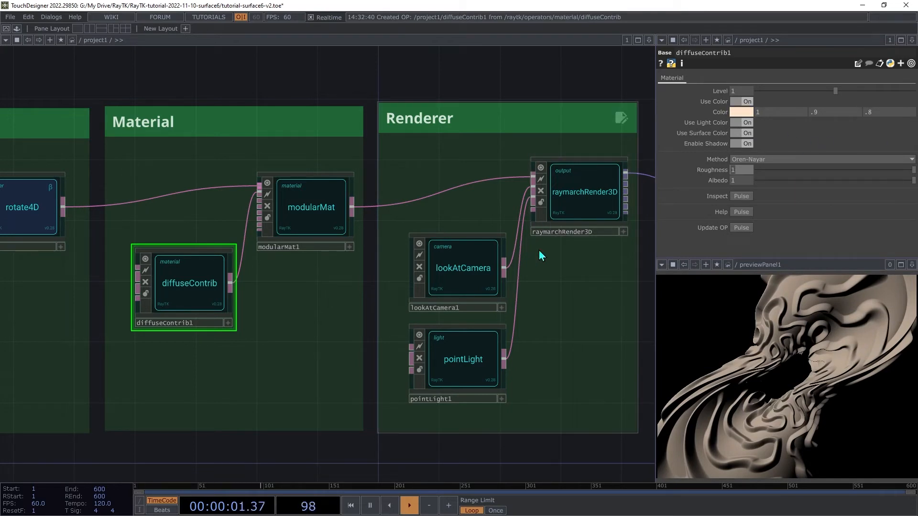
pyautogui.moveTo(496, 323)
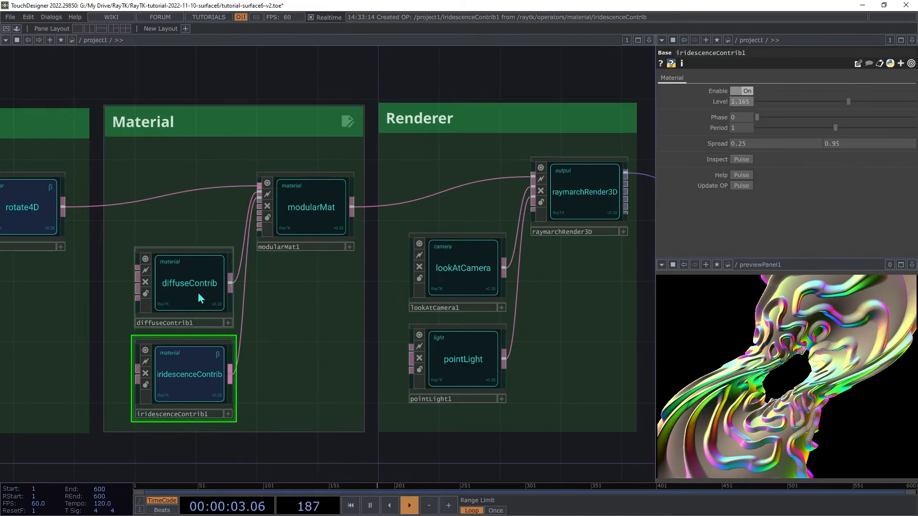
# - Try a Level change on diffuseContrib1 and undo it, keeping the iridescent tan shading
pyautogui.click(189, 283)
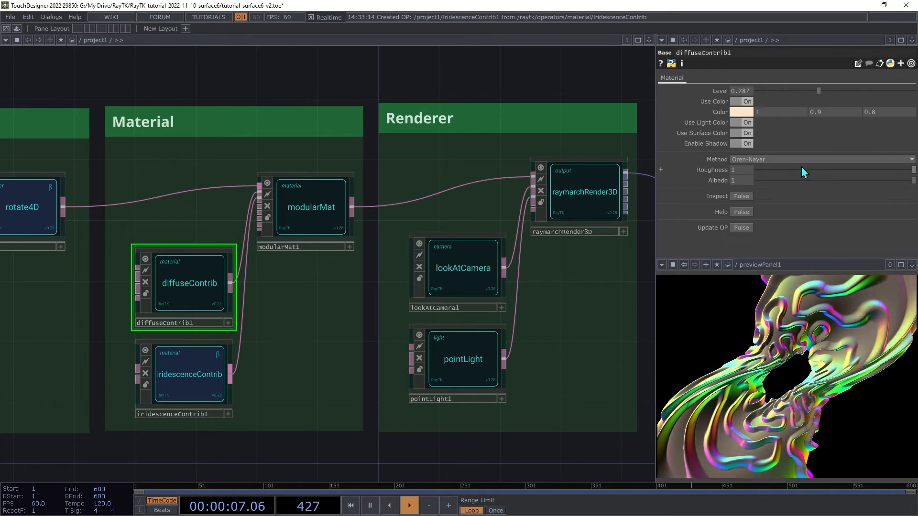
pyautogui.press('ctrl+z')
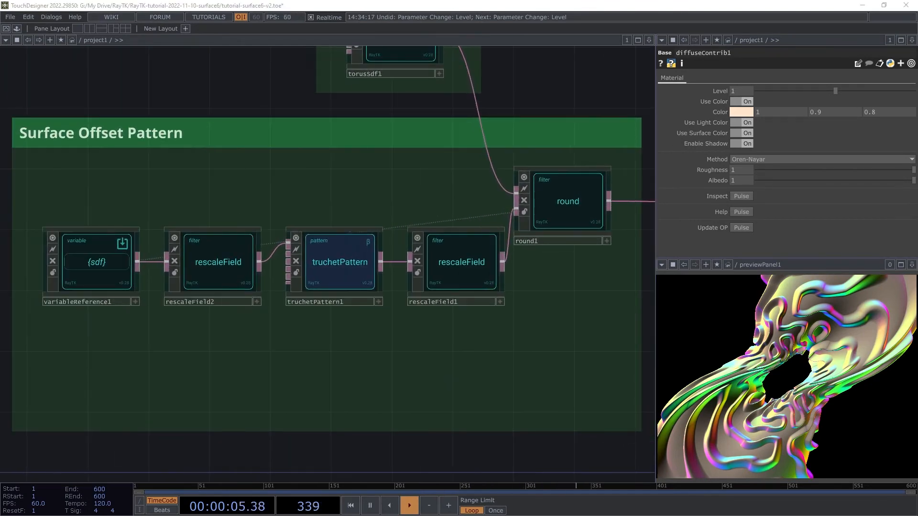
# - Animate truchetPattern1's Translate Y with a speedGenerator at Speed Multiplier 0.2
pyautogui.click(339, 262)
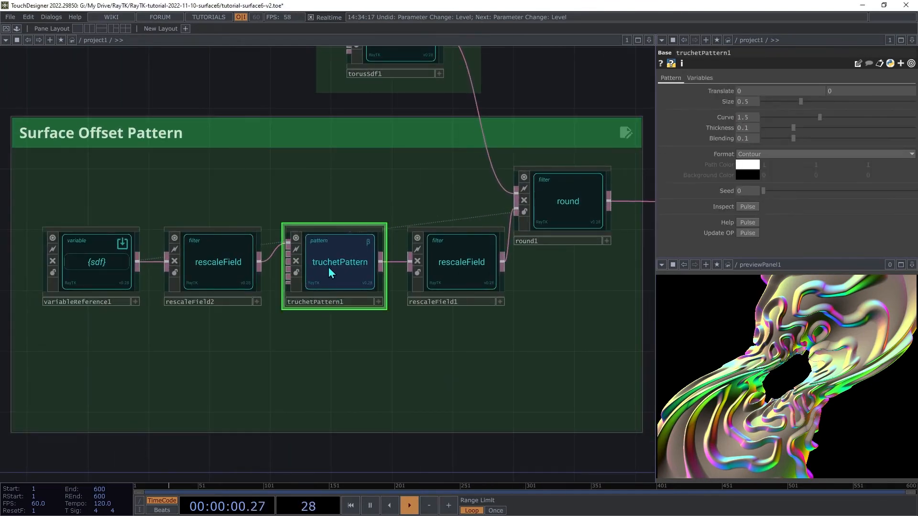
pyautogui.rightClick(331, 274)
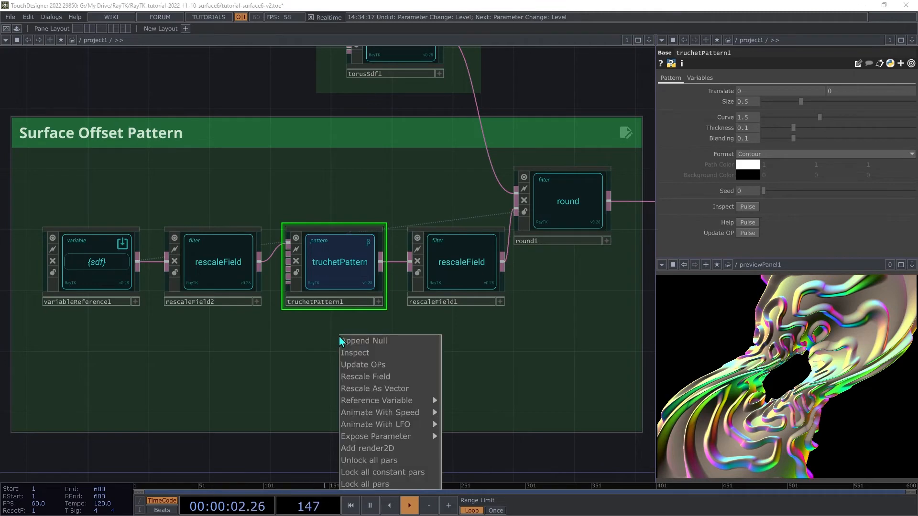
pyautogui.moveTo(453, 418)
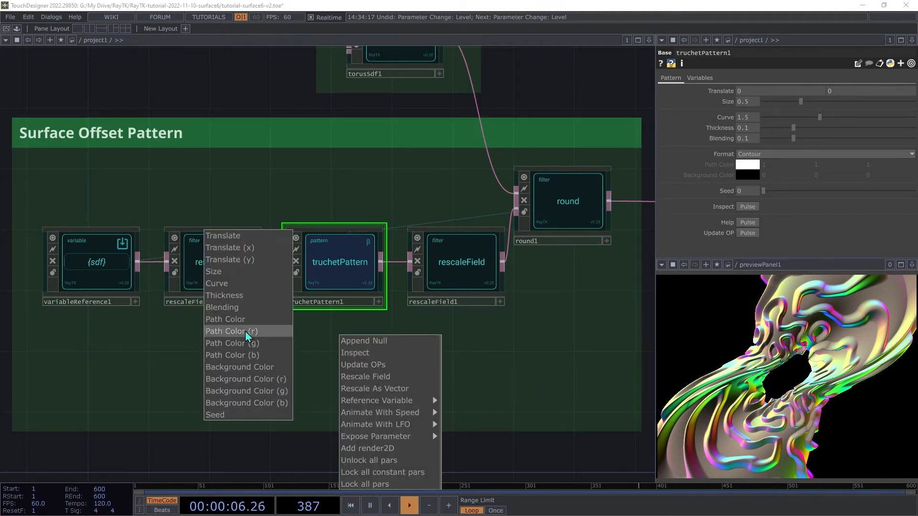
pyautogui.moveTo(230, 259)
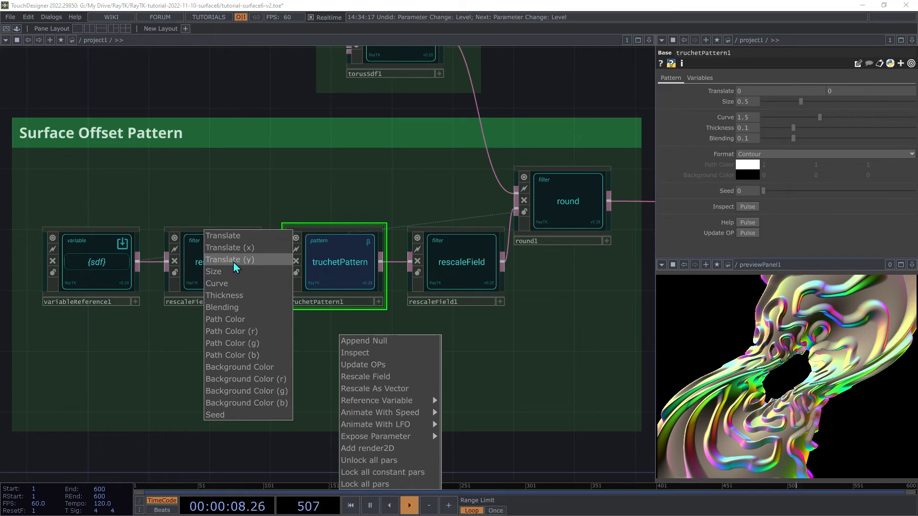
pyautogui.click(379, 412)
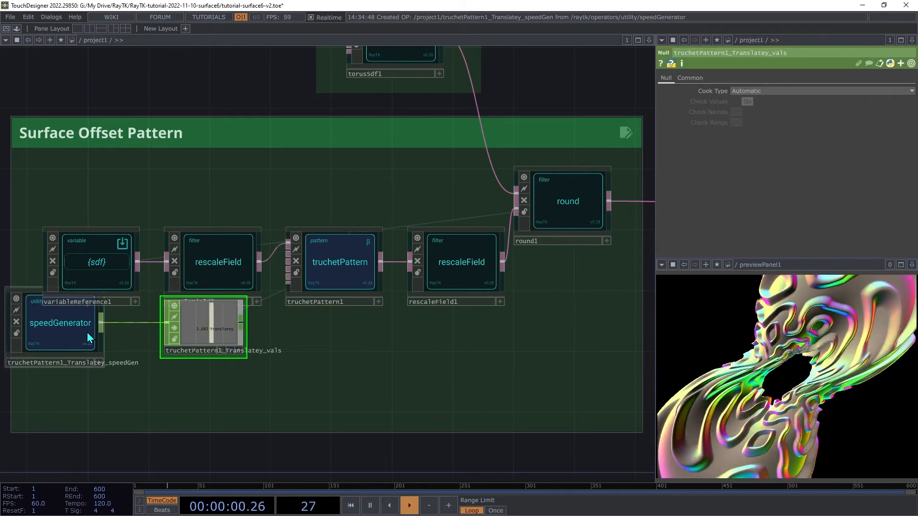
pyautogui.click(339, 262)
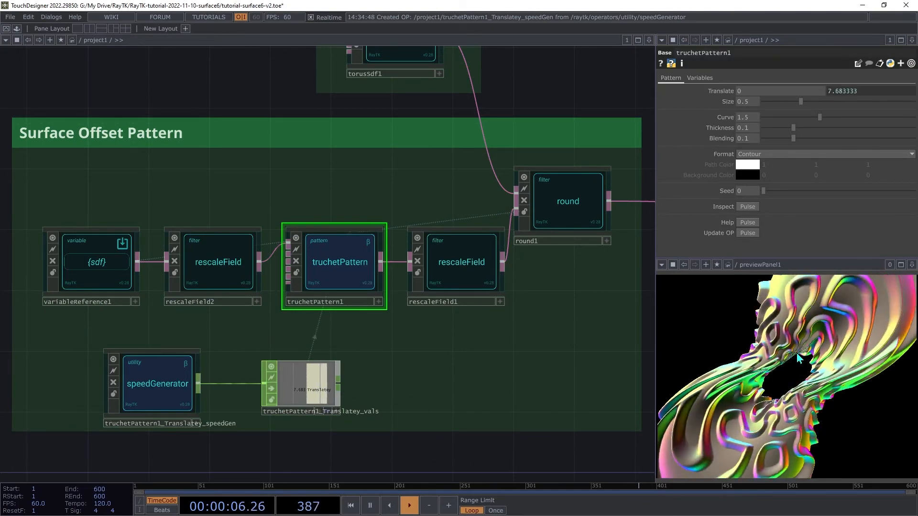
pyautogui.click(156, 384)
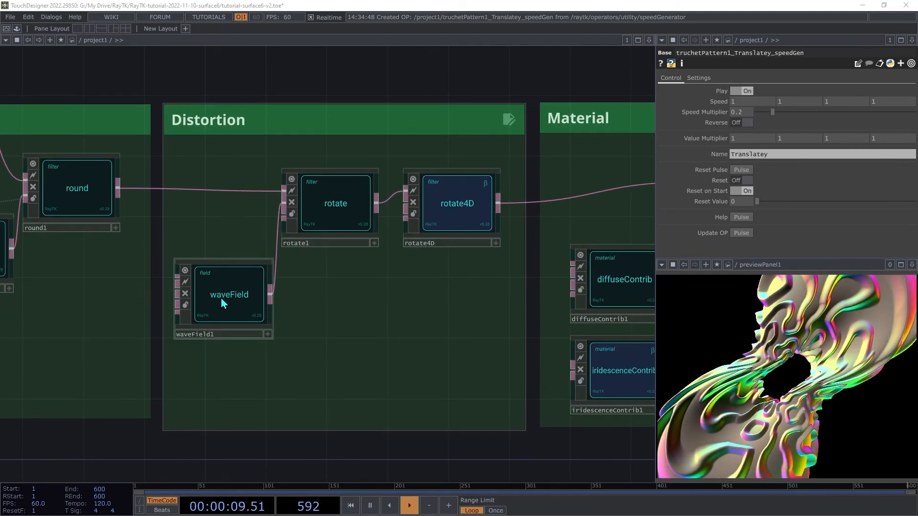
# - Animate waveField1's Phase with a speedGenerator at Speed Multiplier 0.1
pyautogui.click(229, 295)
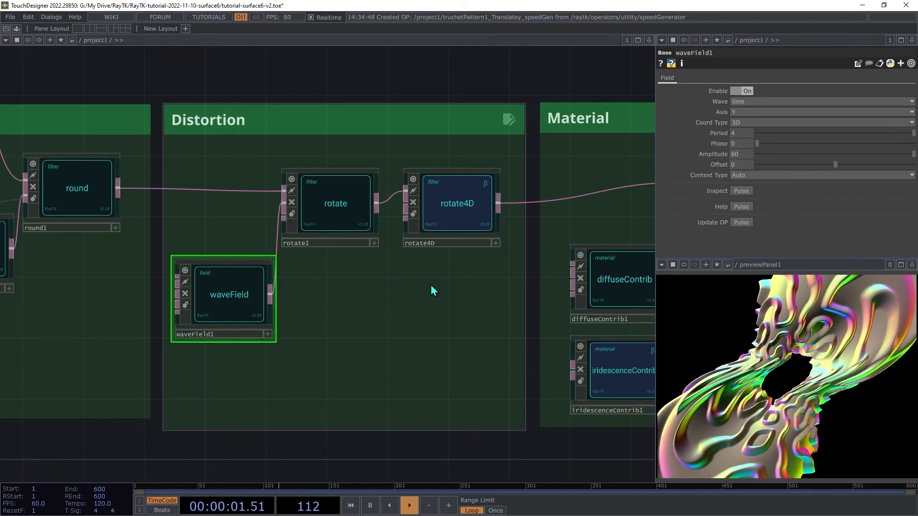
pyautogui.rightClick(433, 291)
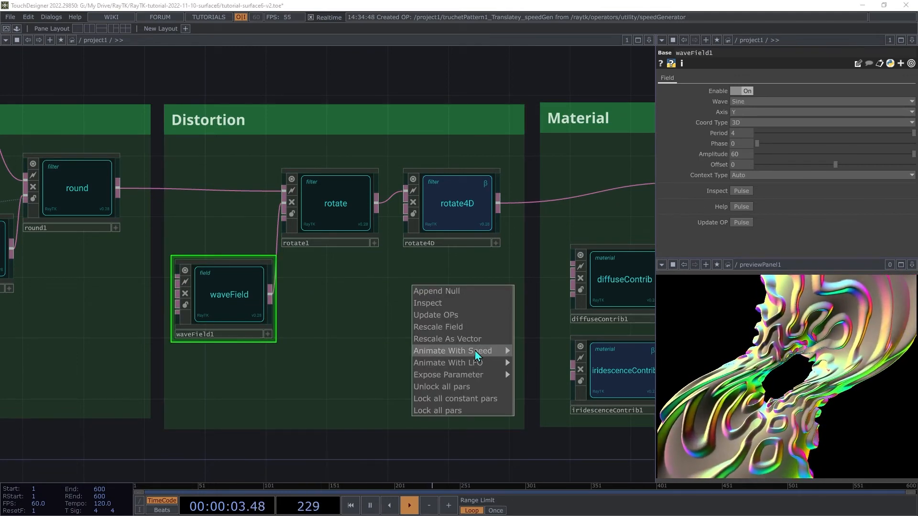
pyautogui.moveTo(474, 350)
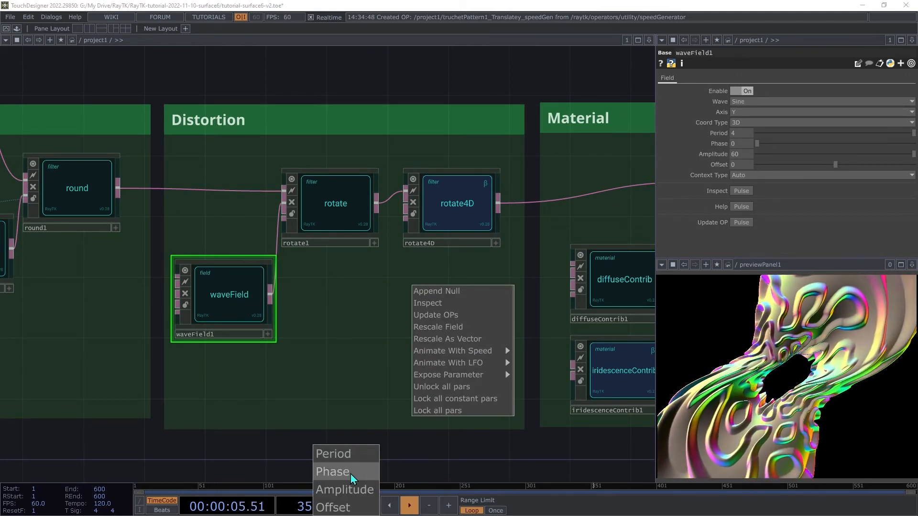
pyautogui.click(333, 471)
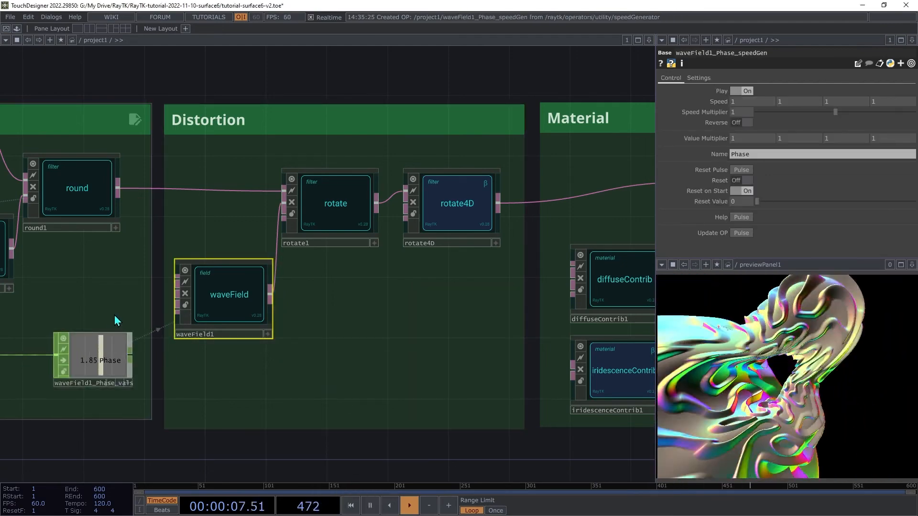
pyautogui.click(93, 360)
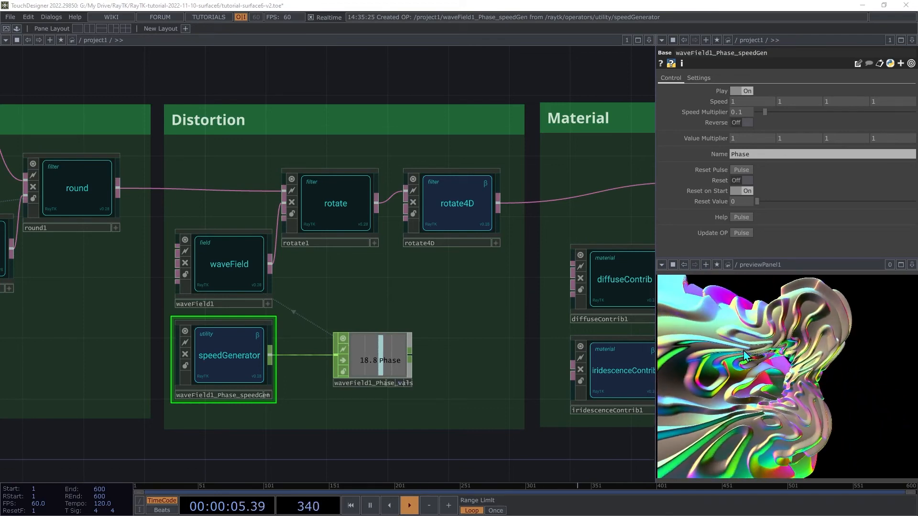
# - Toggle timeline playback to watch the twist ripple, then pause it
pyautogui.click(408, 506)
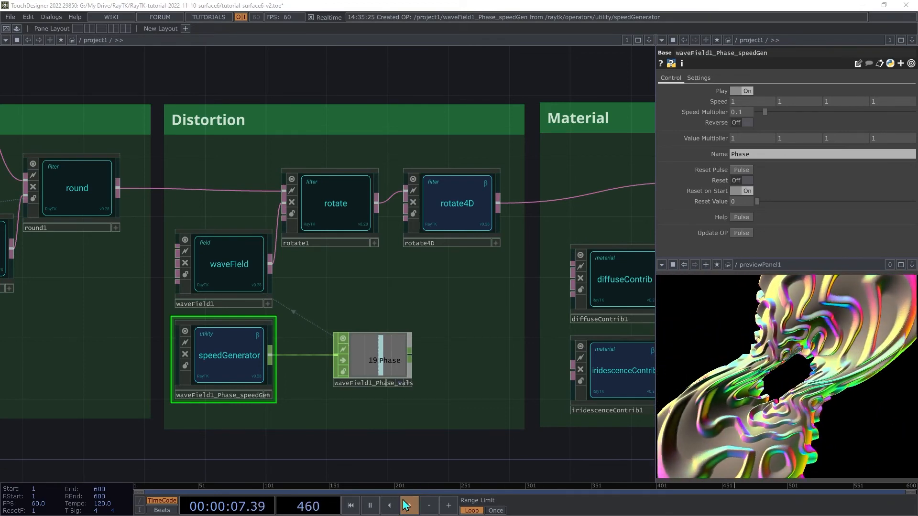
pyautogui.click(408, 506)
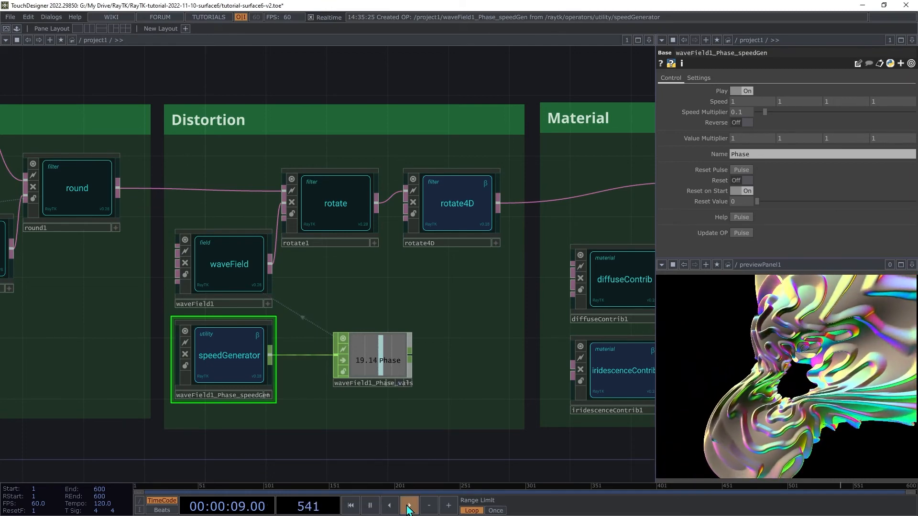
pyautogui.click(408, 505)
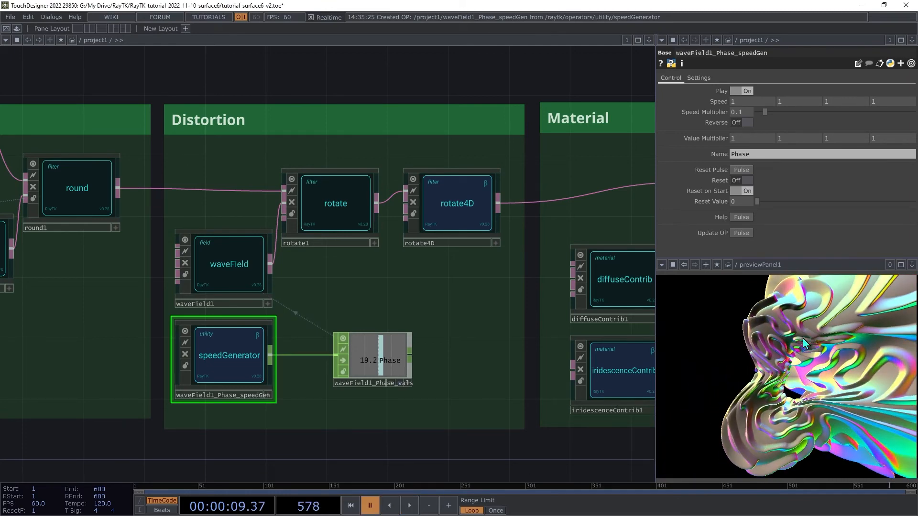
pyautogui.moveTo(882, 336)
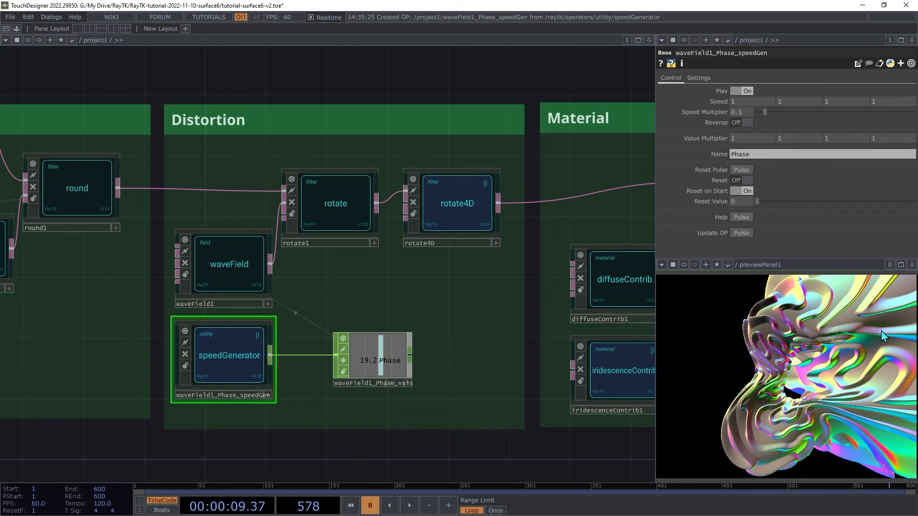
pyautogui.moveTo(754, 353)
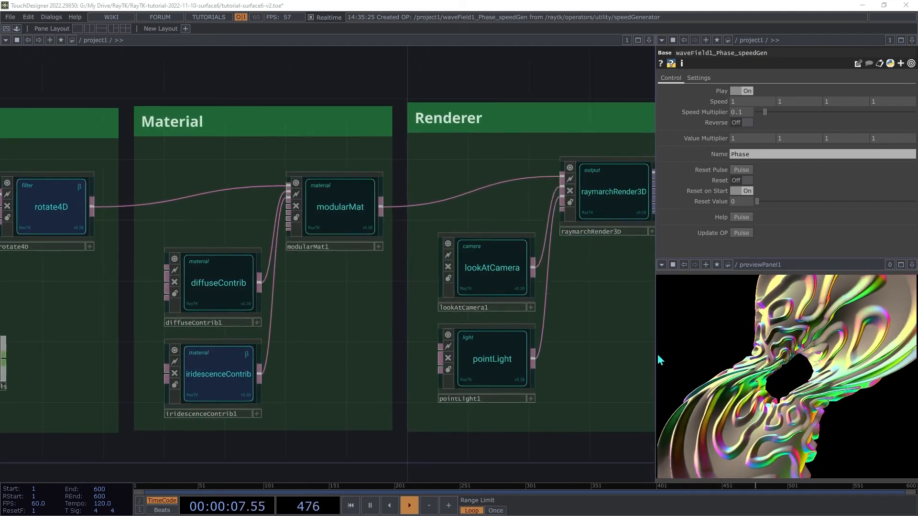
# - Enable Normal Smoothing on raymarchRender3D's Advanced page with a smoothing amount of 0.1
pyautogui.click(583, 193)
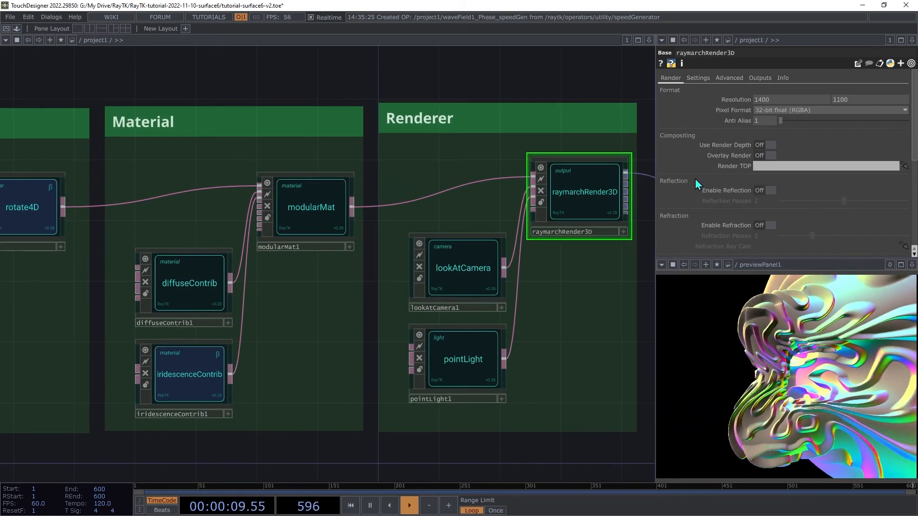
pyautogui.click(697, 78)
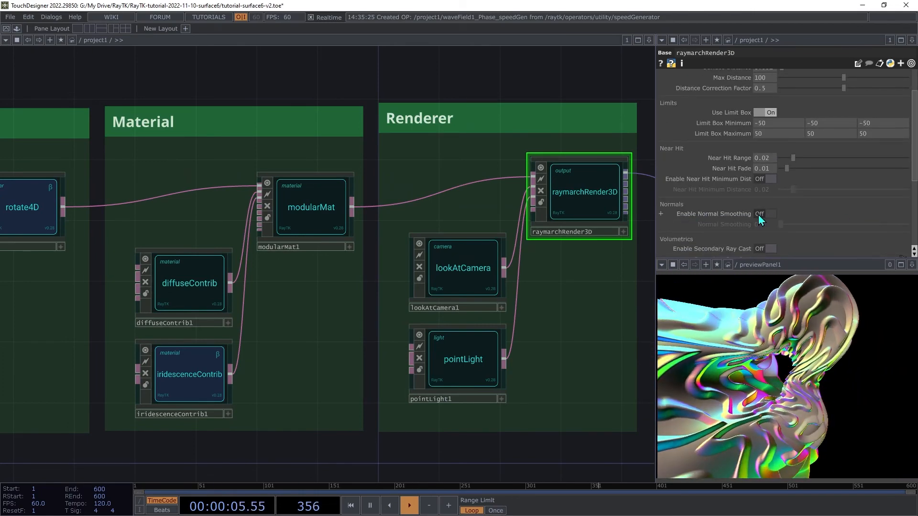
pyautogui.click(770, 213)
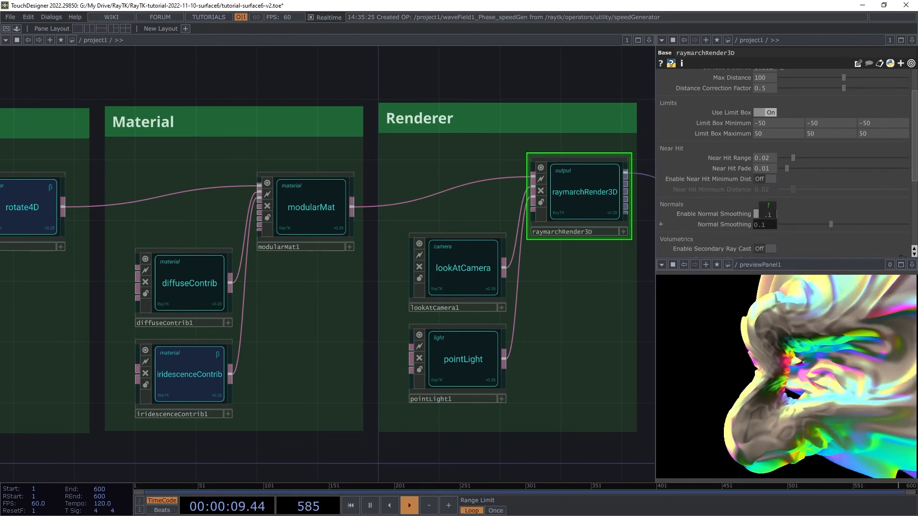
pyautogui.click(768, 213)
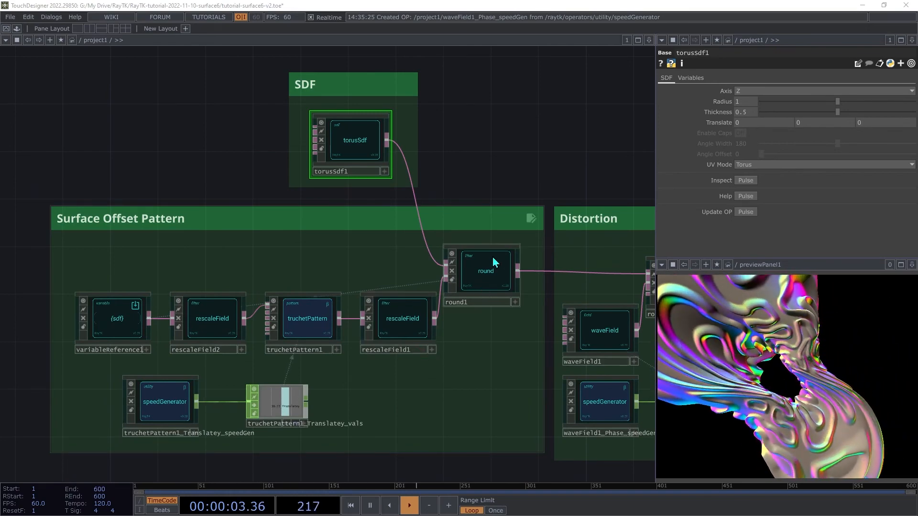
pyautogui.click(485, 270)
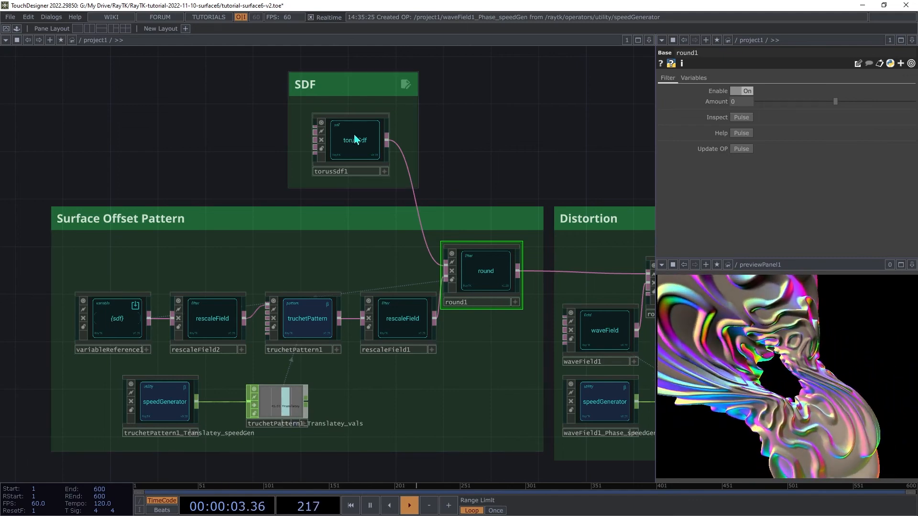
pyautogui.click(354, 140)
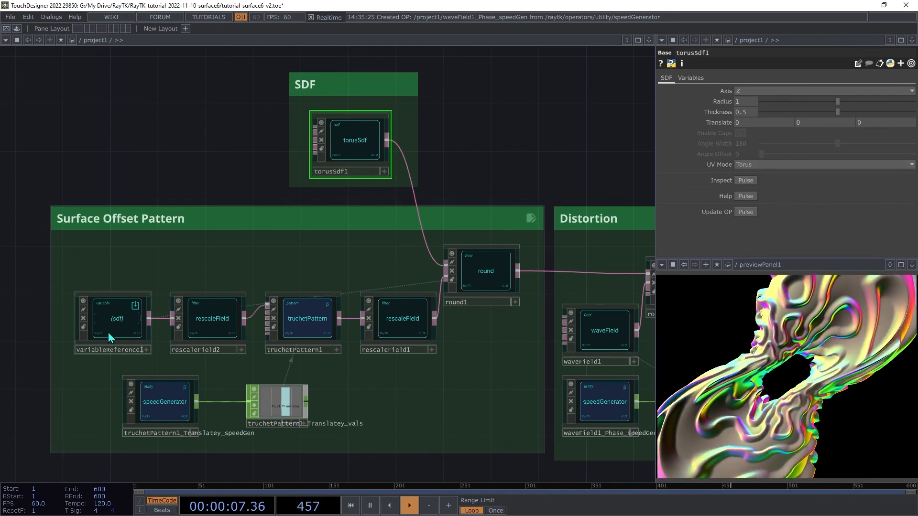
pyautogui.click(113, 319)
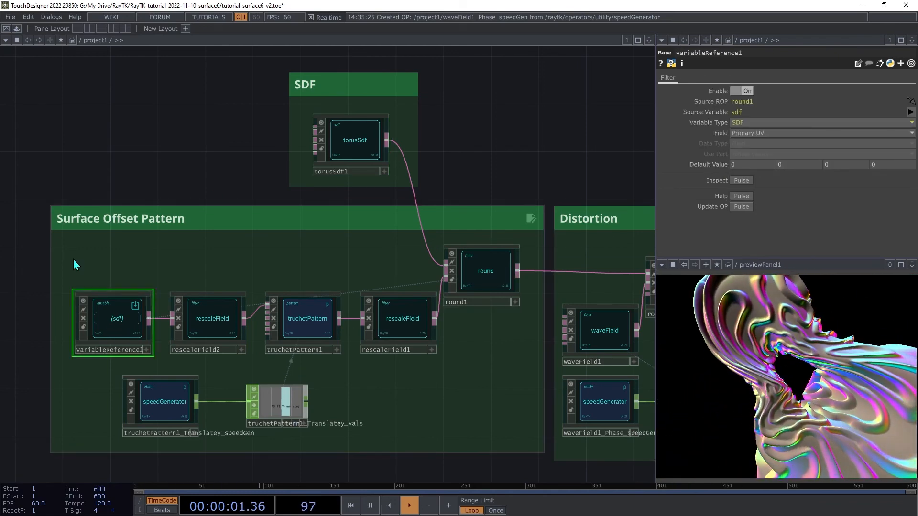
pyautogui.click(210, 318)
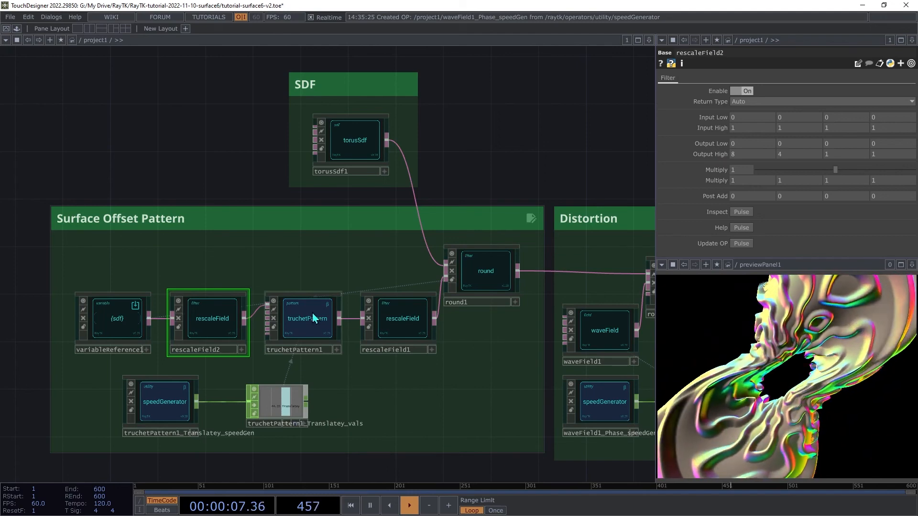
pyautogui.click(402, 318)
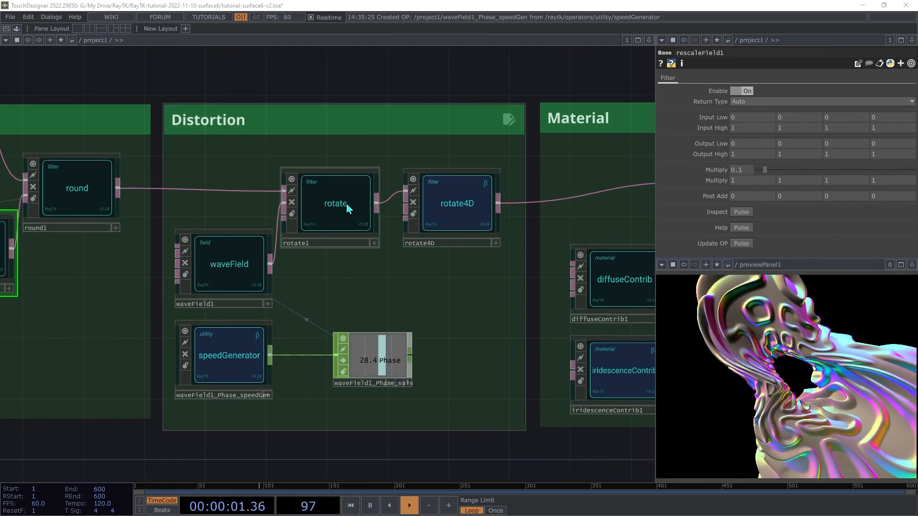
pyautogui.click(335, 202)
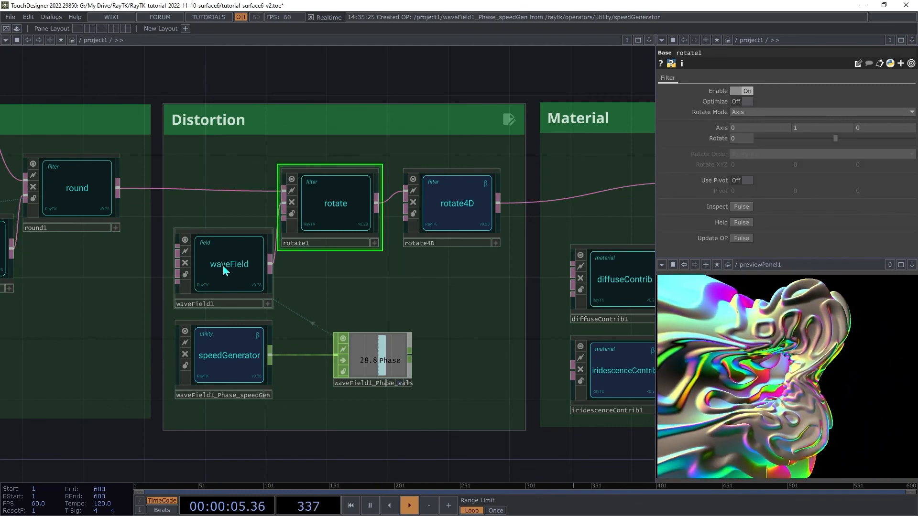
pyautogui.click(228, 264)
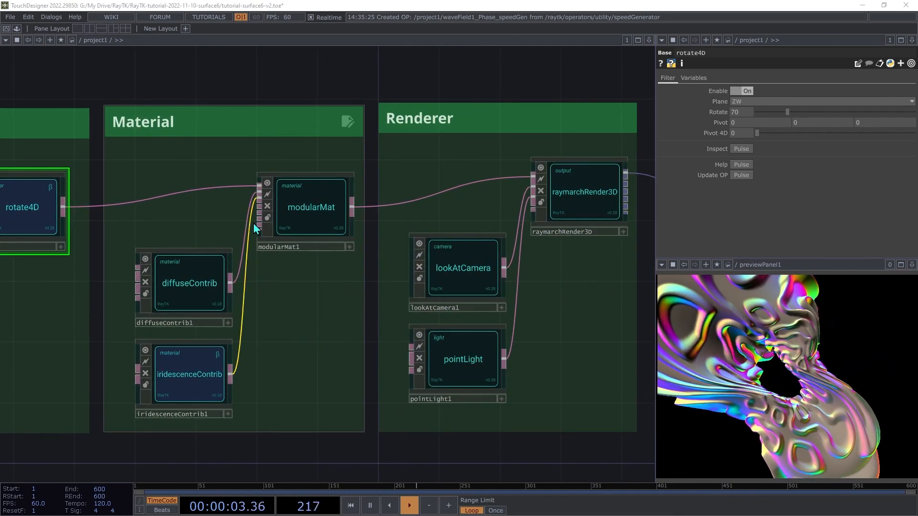
pyautogui.click(188, 283)
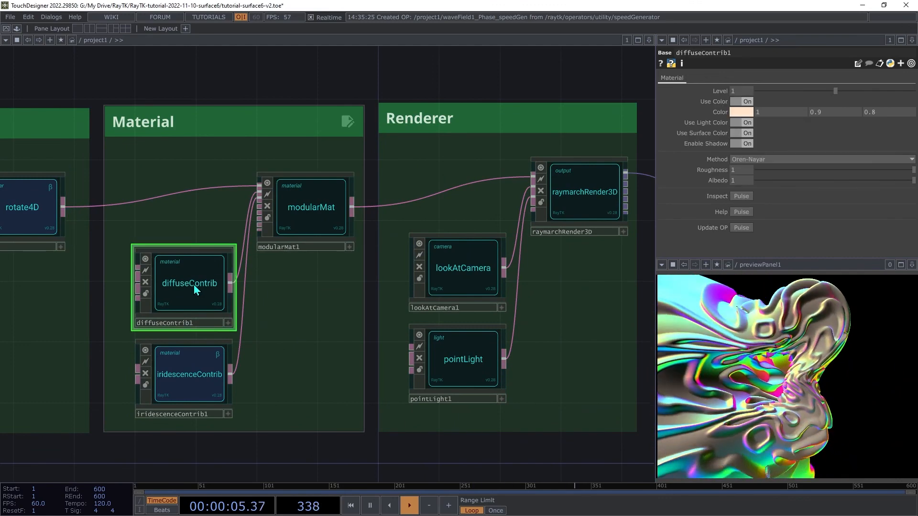
pyautogui.click(188, 373)
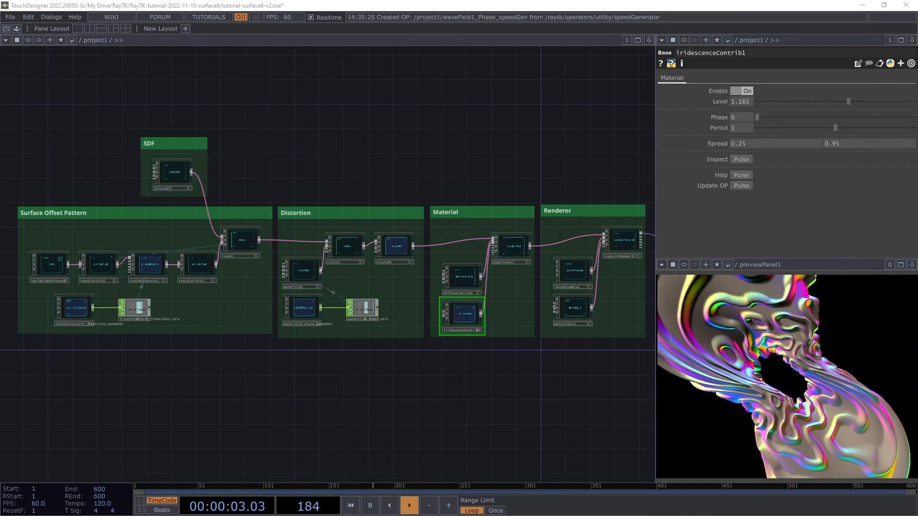
pyautogui.click(408, 505)
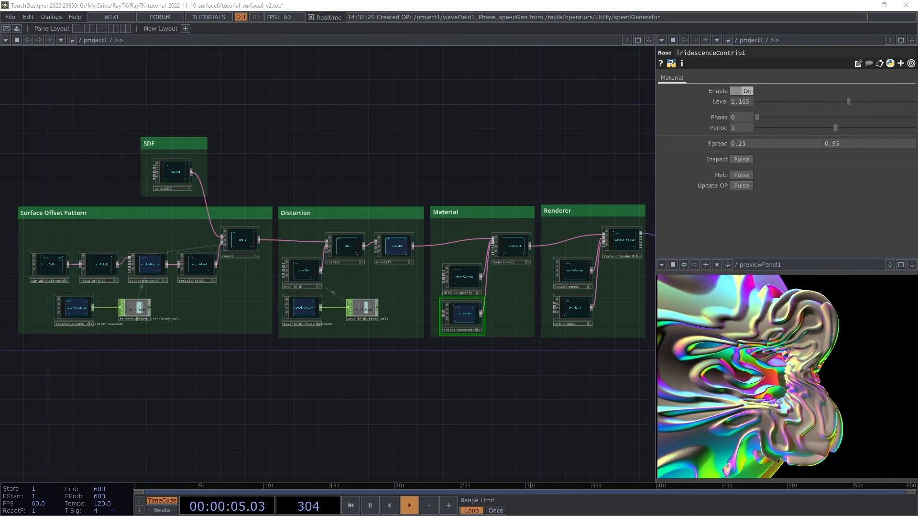